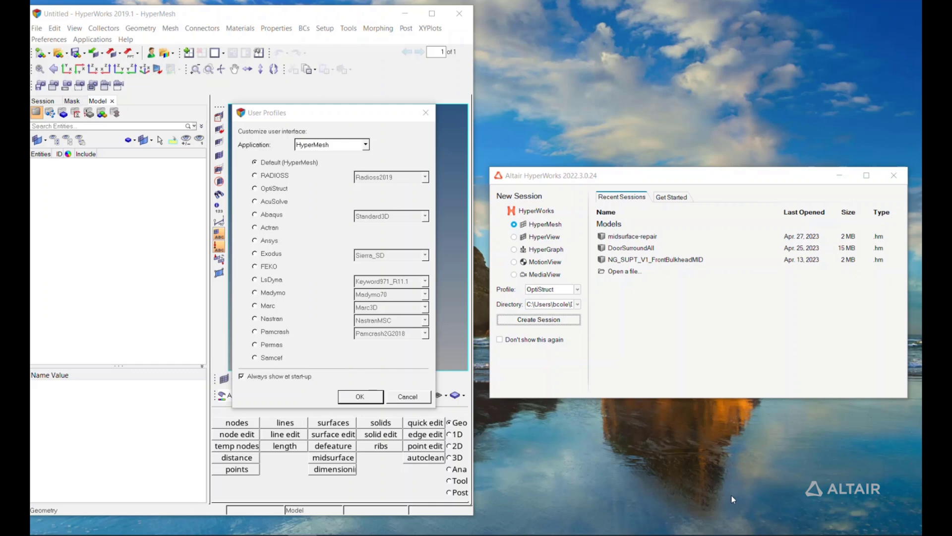
mouse_move(652, 280)
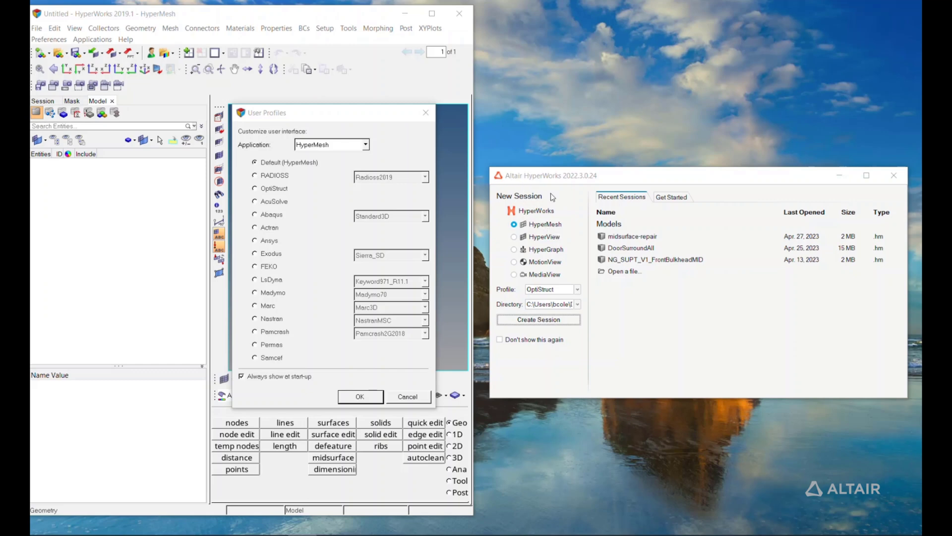
mouse_move(526, 100)
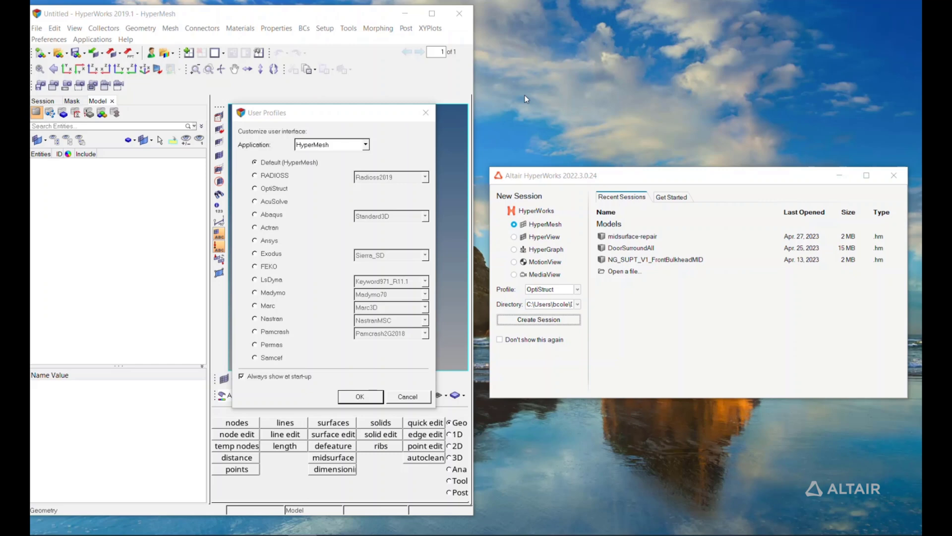
mouse_move(513, 45)
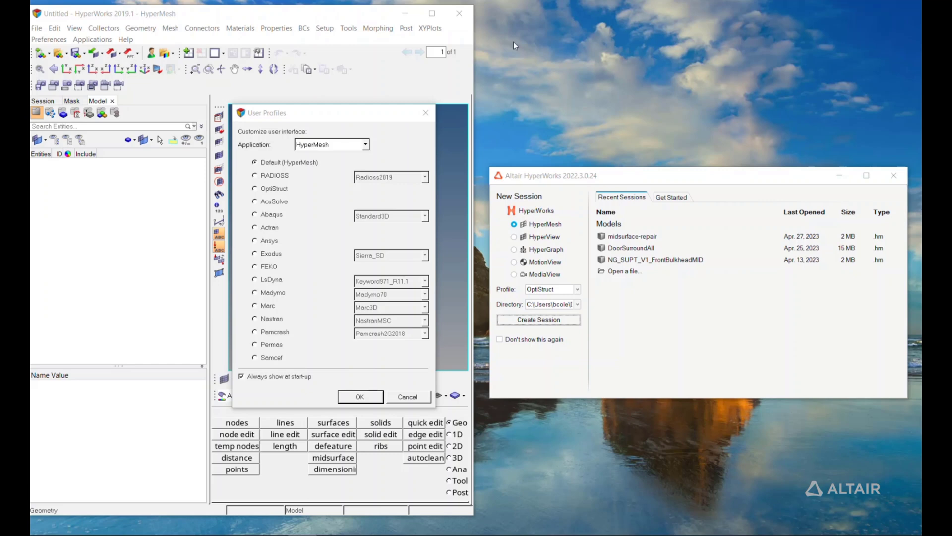
mouse_move(363, 195)
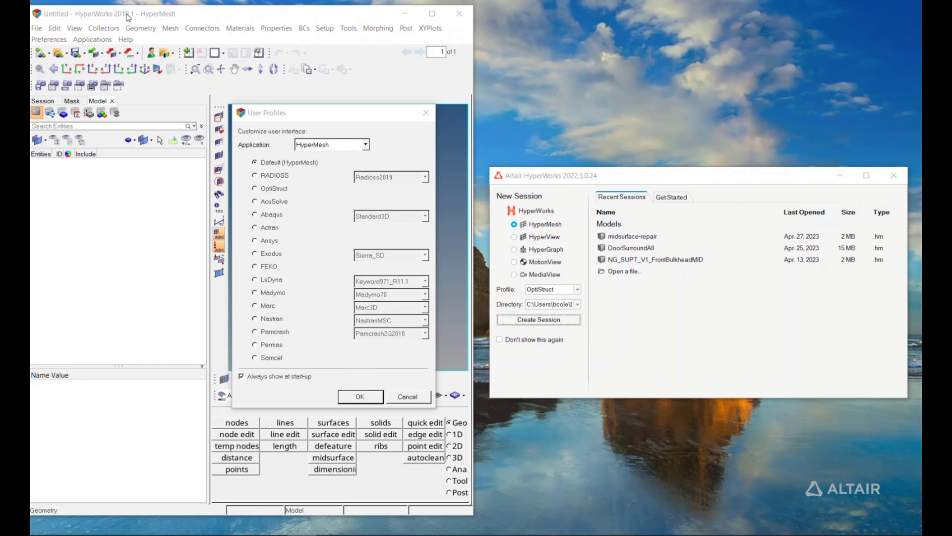
mouse_move(138, 19)
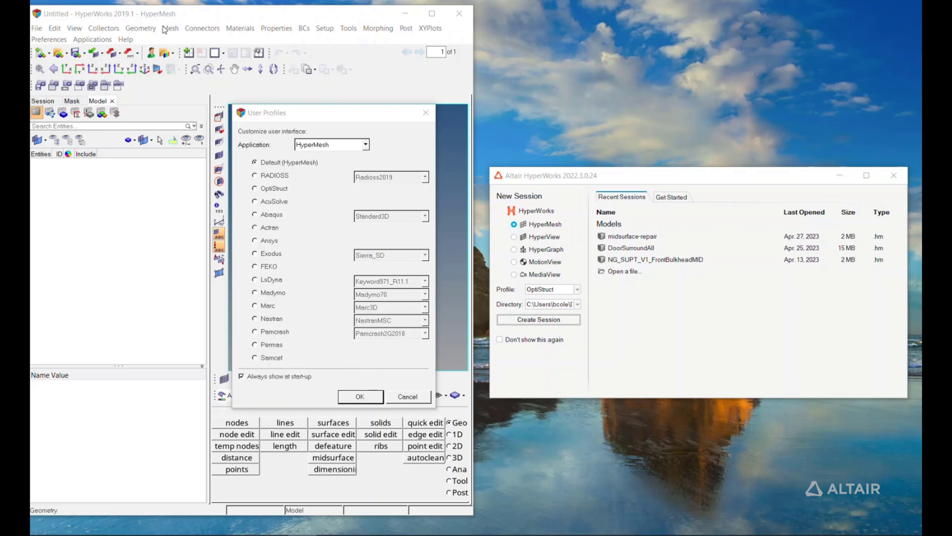
mouse_move(182, 301)
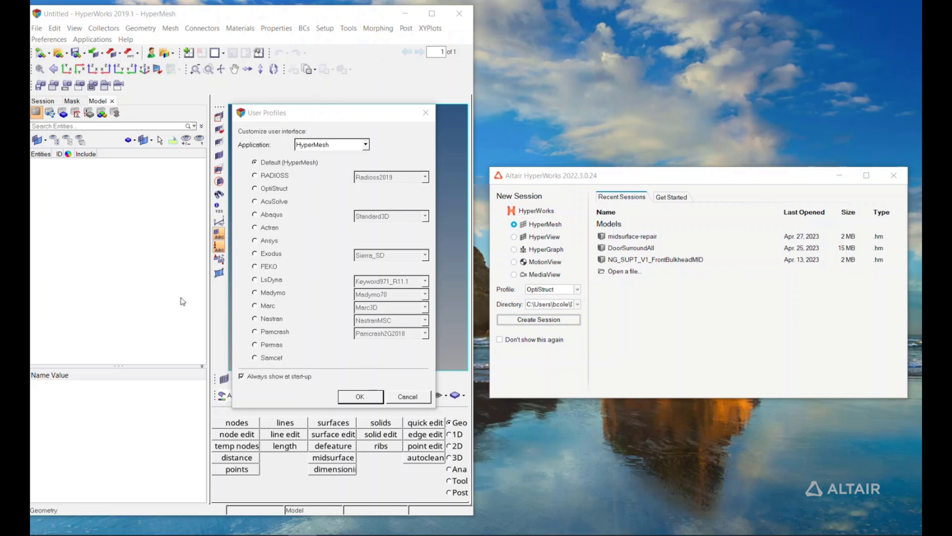
mouse_move(236, 303)
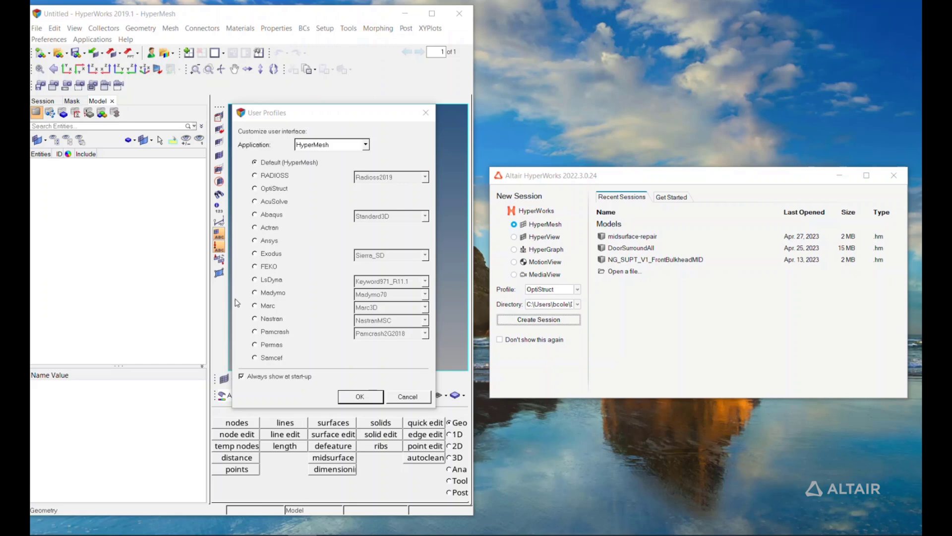
mouse_move(140, 13)
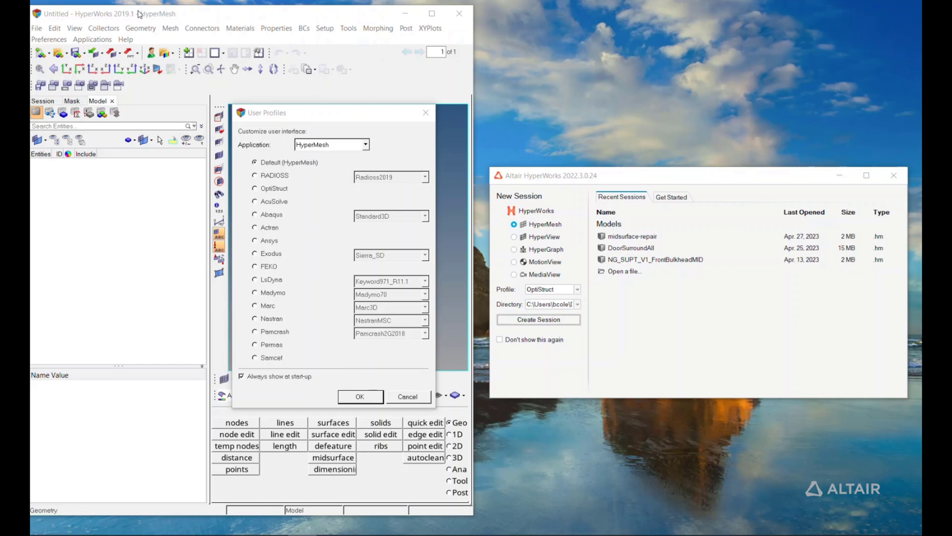
mouse_move(332, 203)
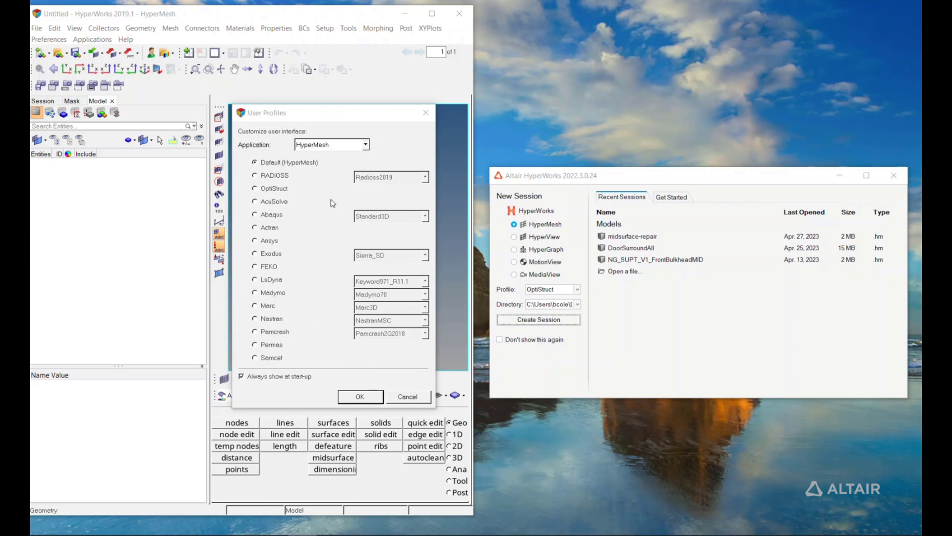
mouse_move(571, 184)
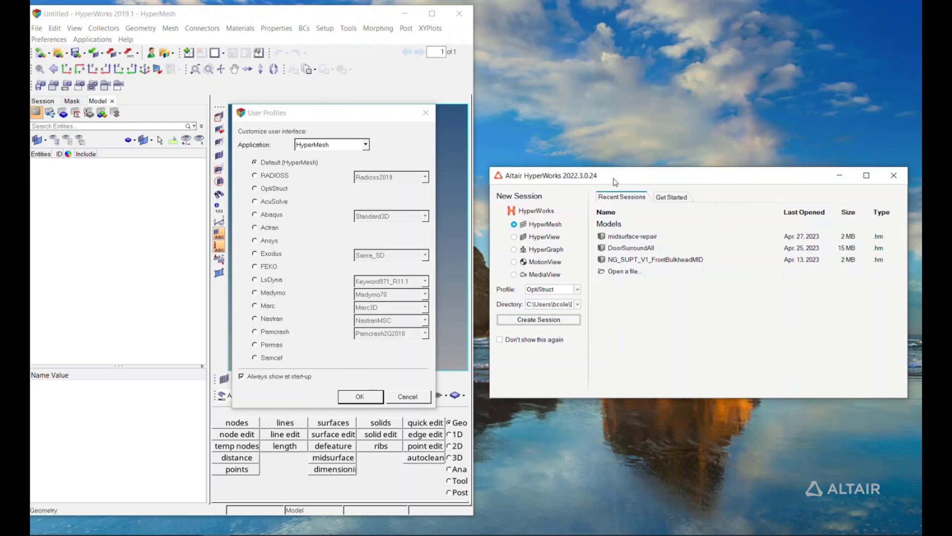
mouse_move(671, 284)
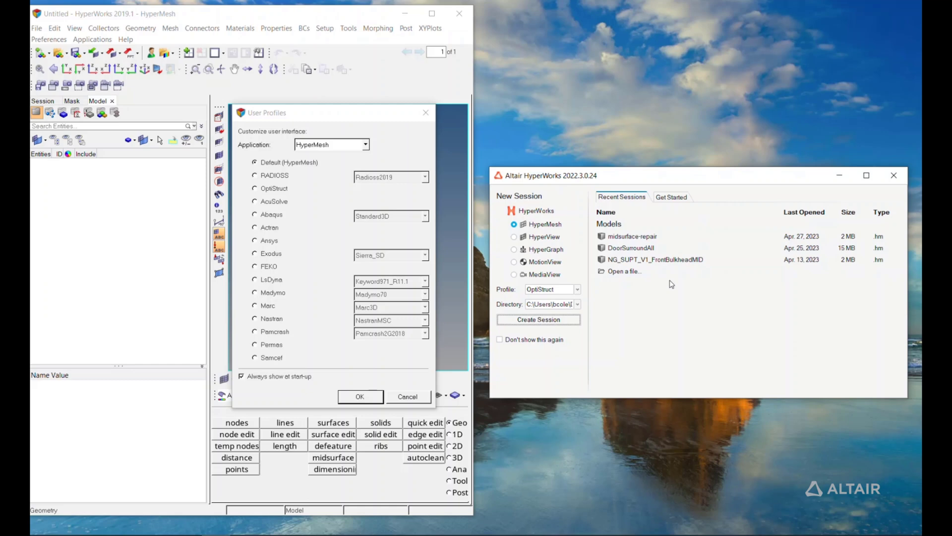
mouse_move(606, 319)
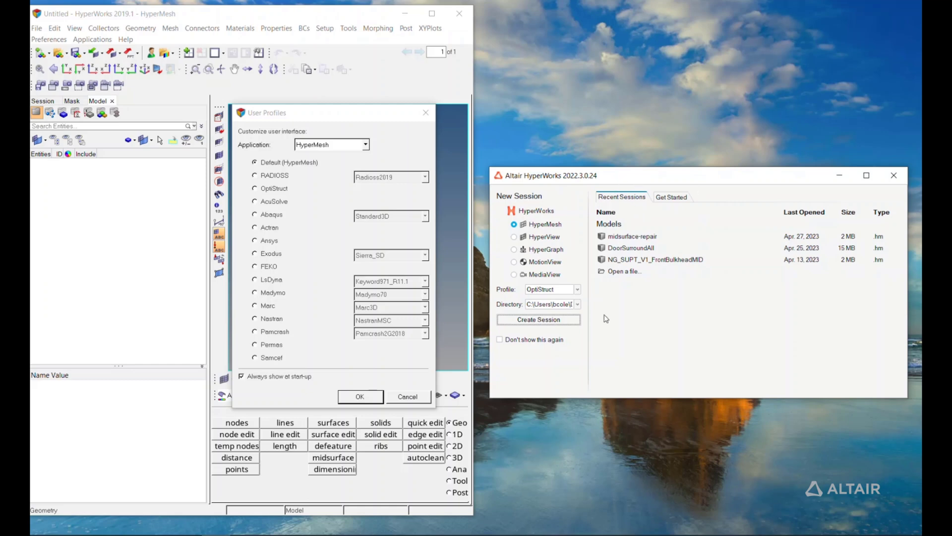
mouse_move(270, 37)
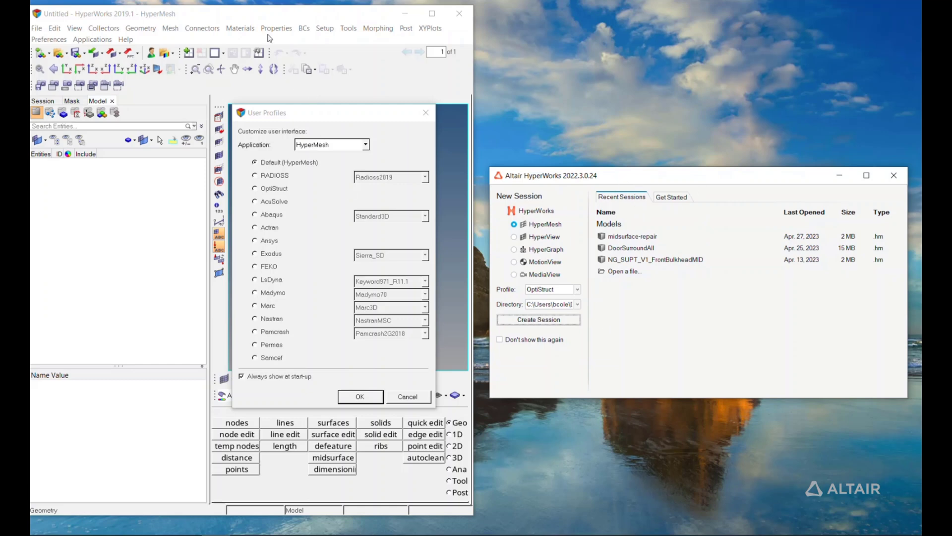
mouse_move(215, 306)
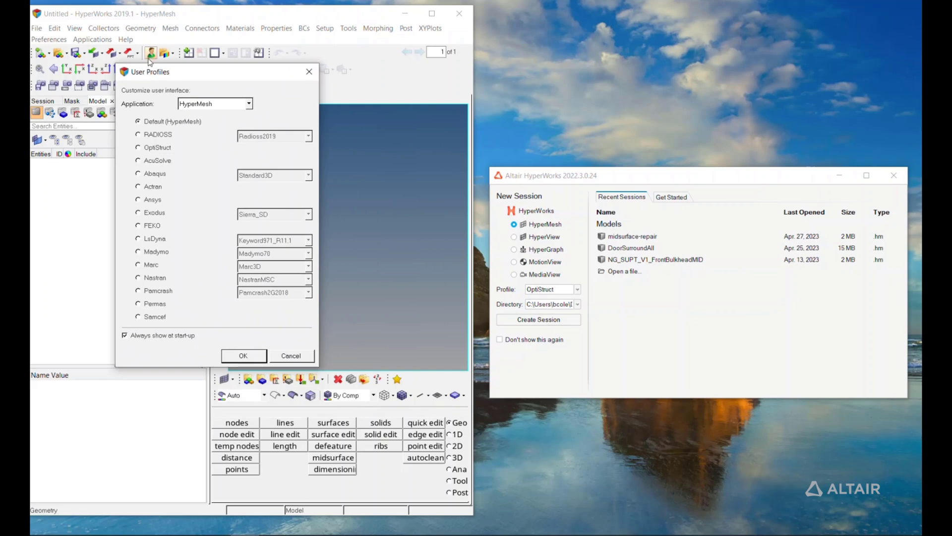
mouse_move(151, 54)
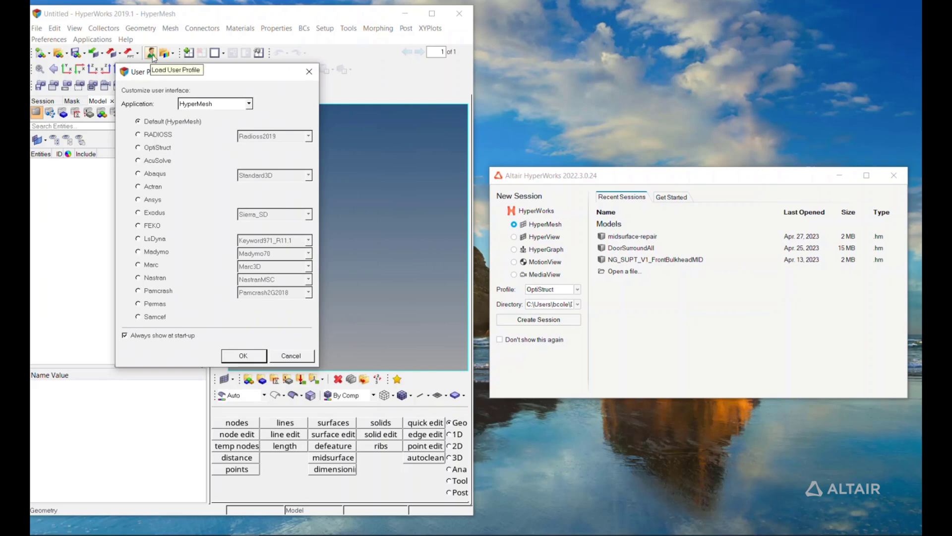
mouse_move(154, 58)
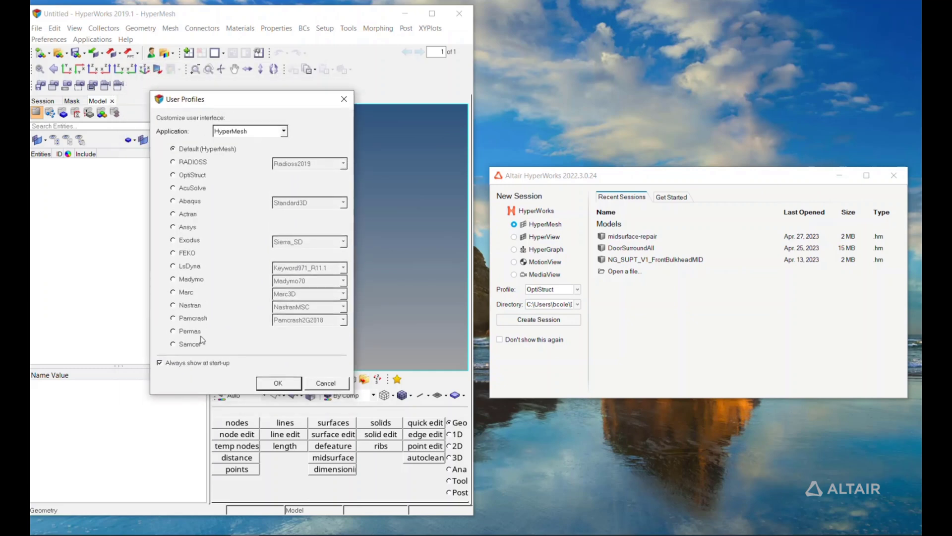
mouse_move(547, 270)
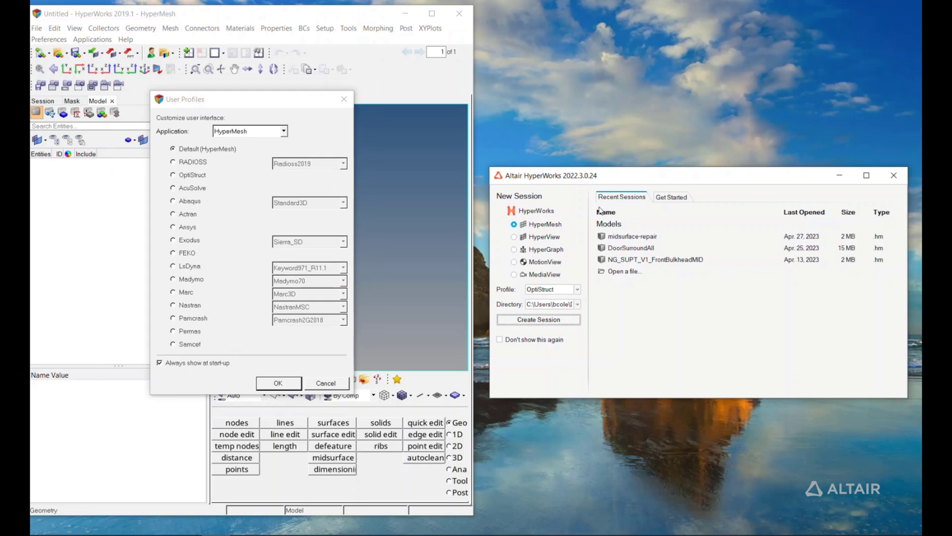
mouse_move(685, 184)
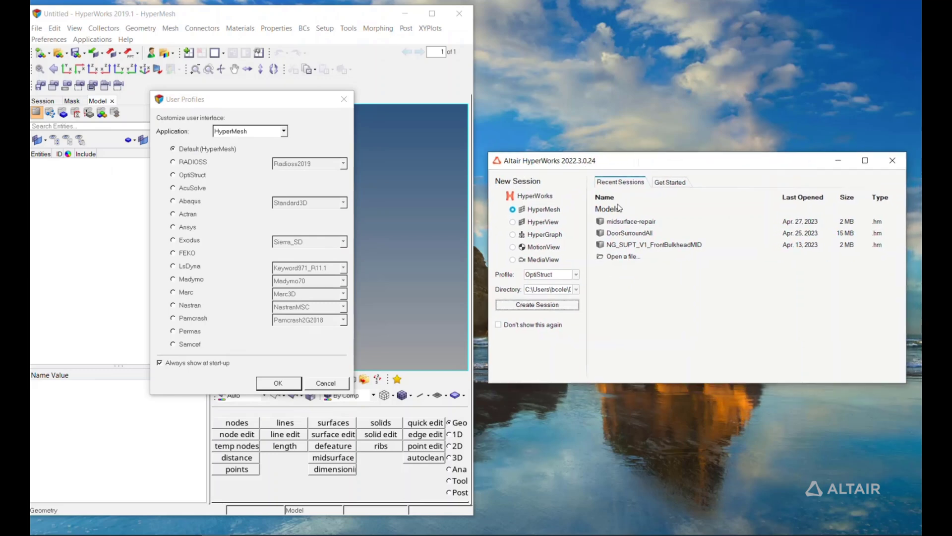
mouse_move(629, 279)
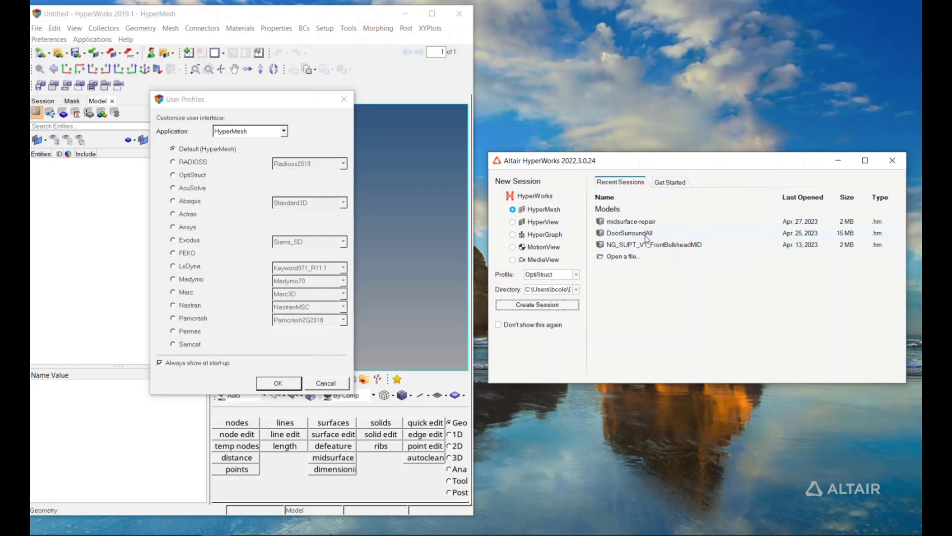
- Dismiss the 2022.3 session launcher and confirm the OptiStruct user profile for the 2019 session
left_click(669, 182)
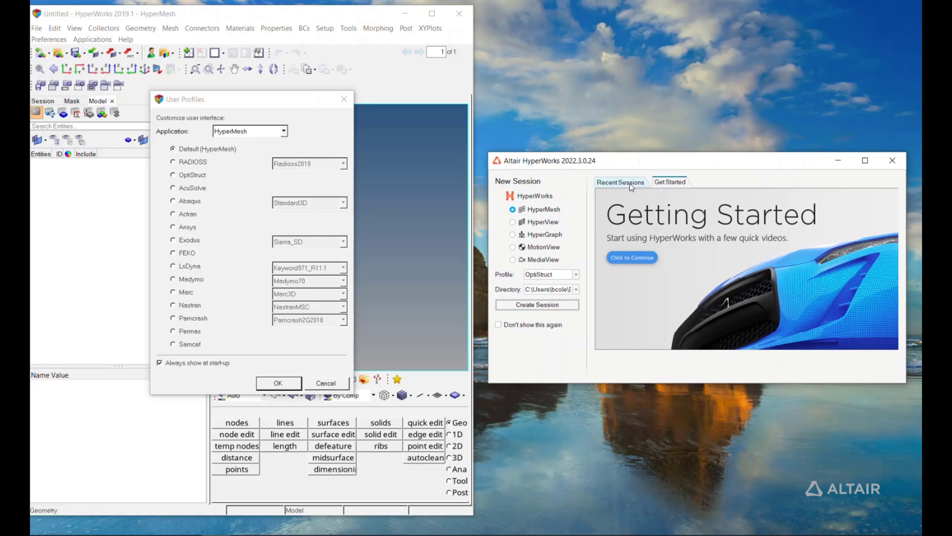
left_click(620, 182)
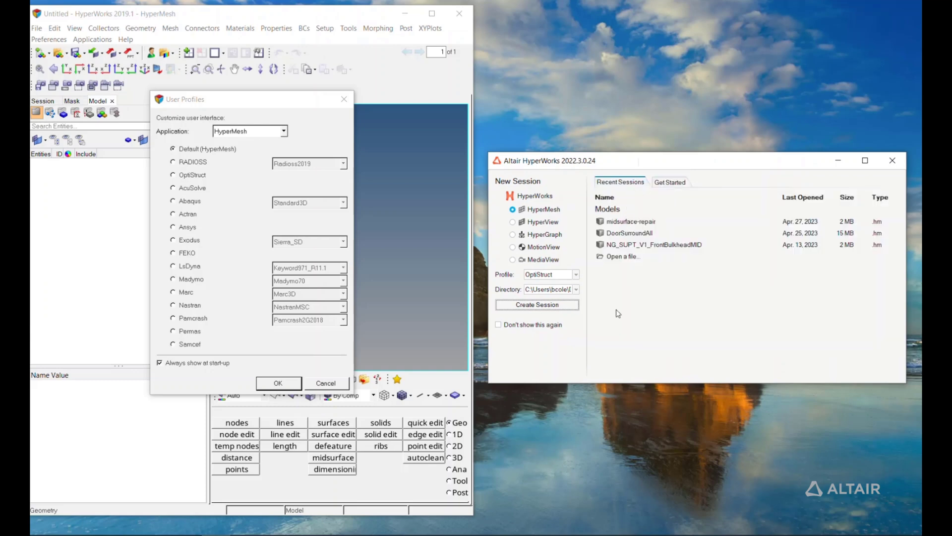
left_click(512, 259)
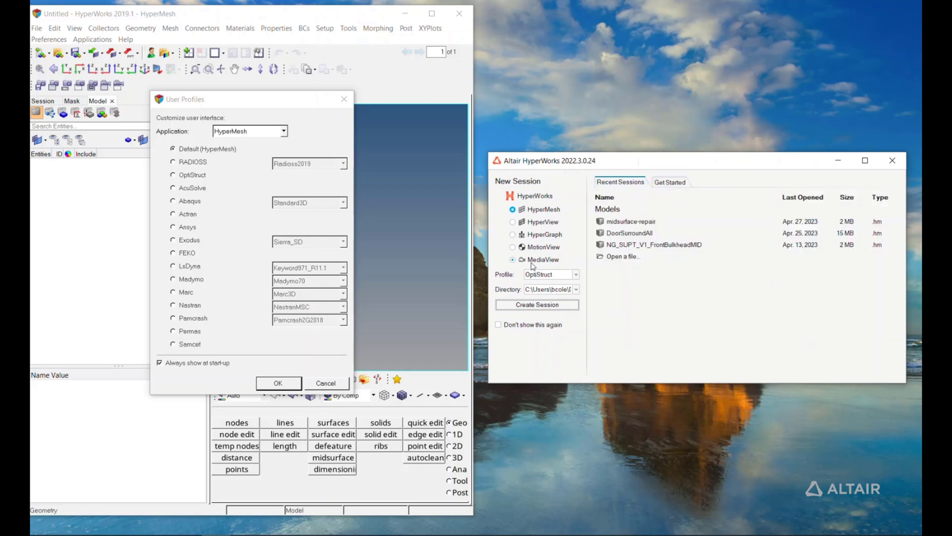
left_click(574, 274)
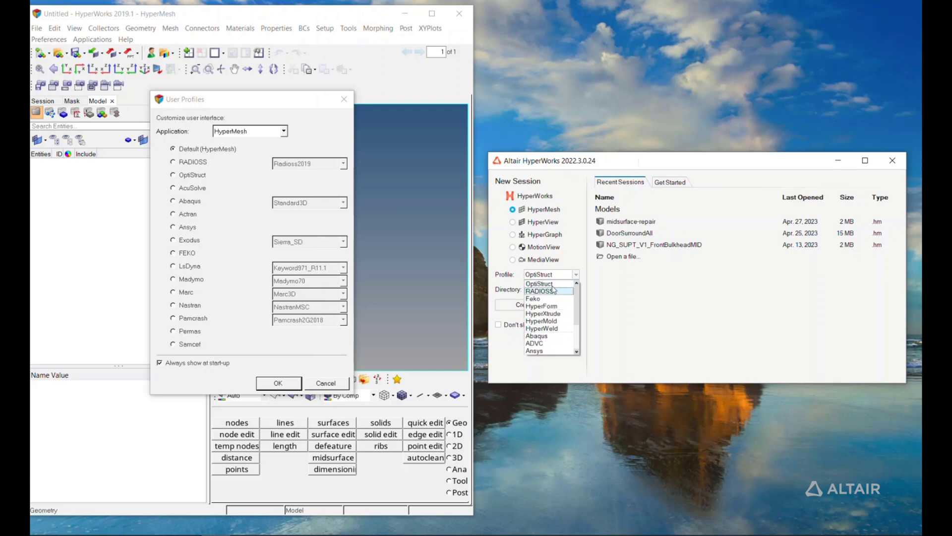
left_click(538, 284)
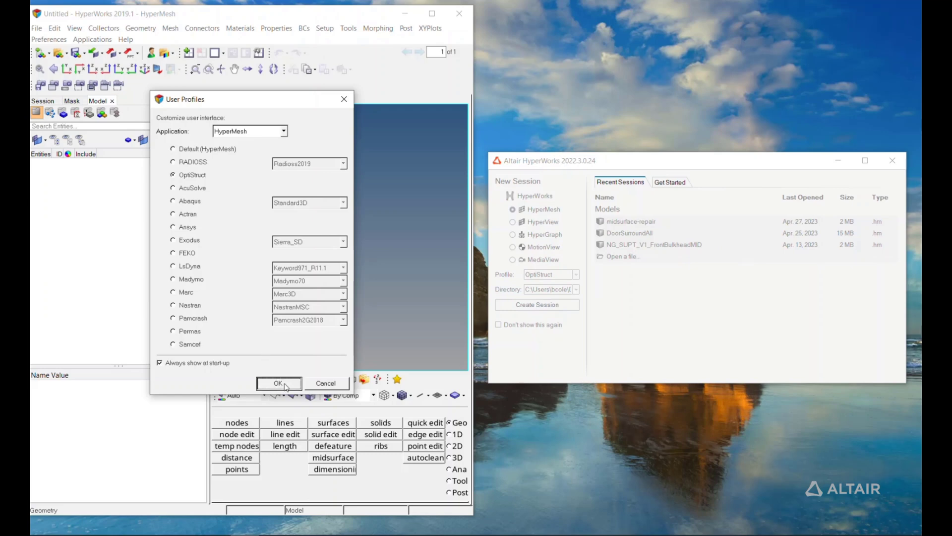
left_click(278, 382)
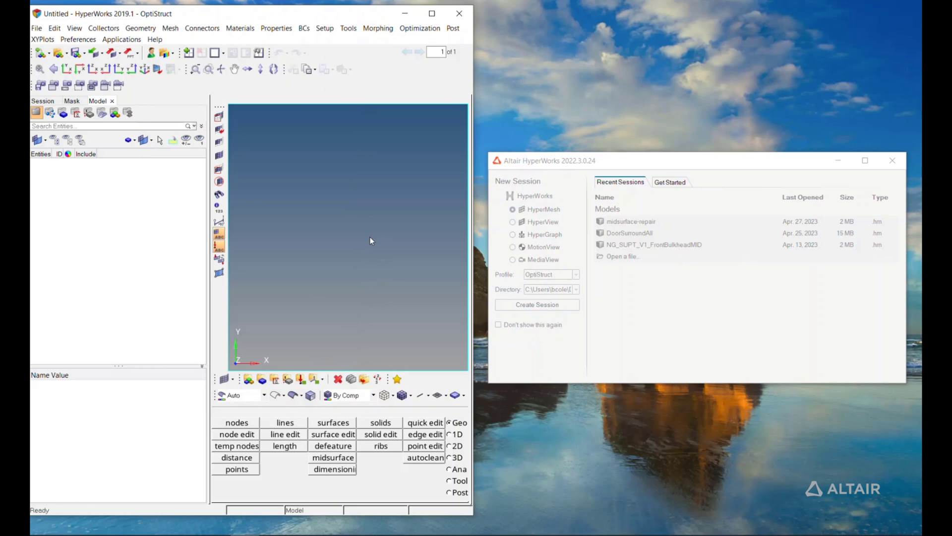
mouse_move(300, 214)
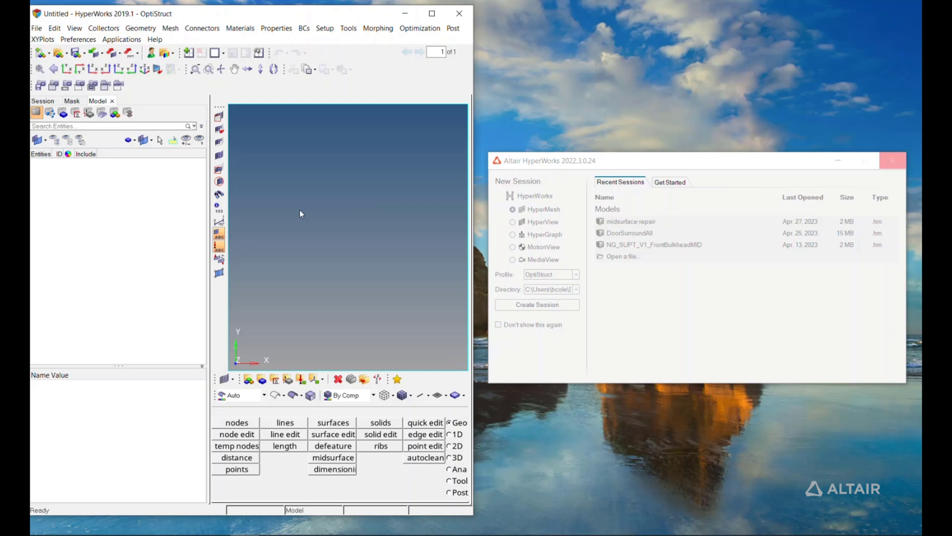
mouse_move(543, 12)
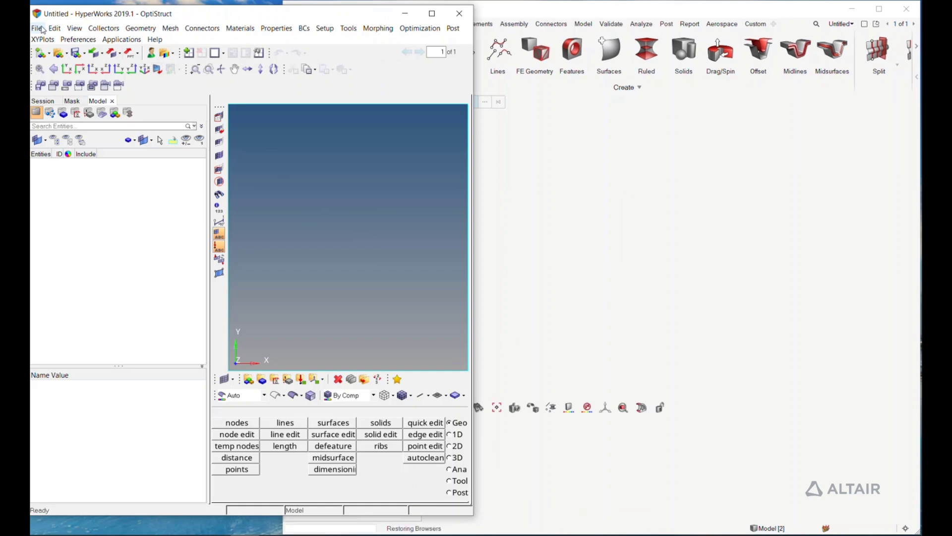
- Import midsurface-defeature.stp as geometry into the 2019 session and show its model entity tree
left_click(36, 28)
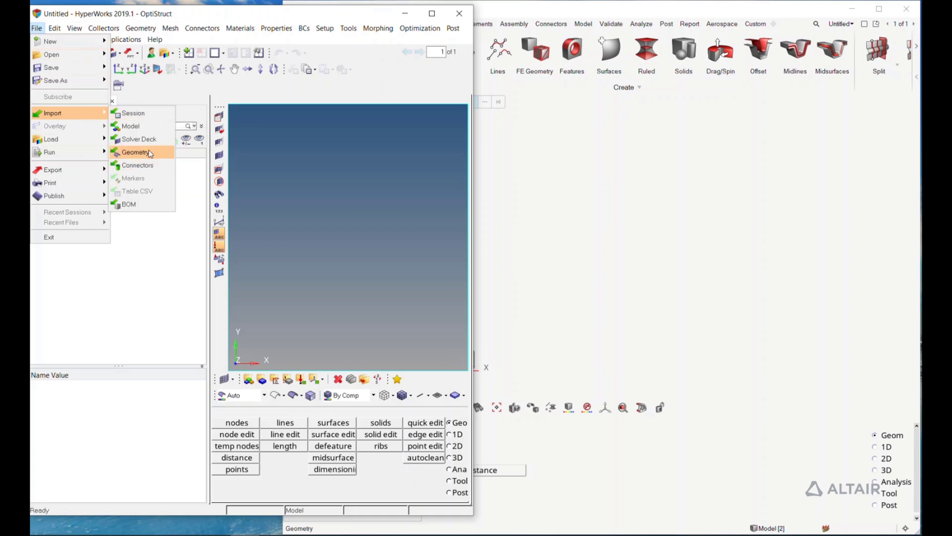
left_click(135, 151)
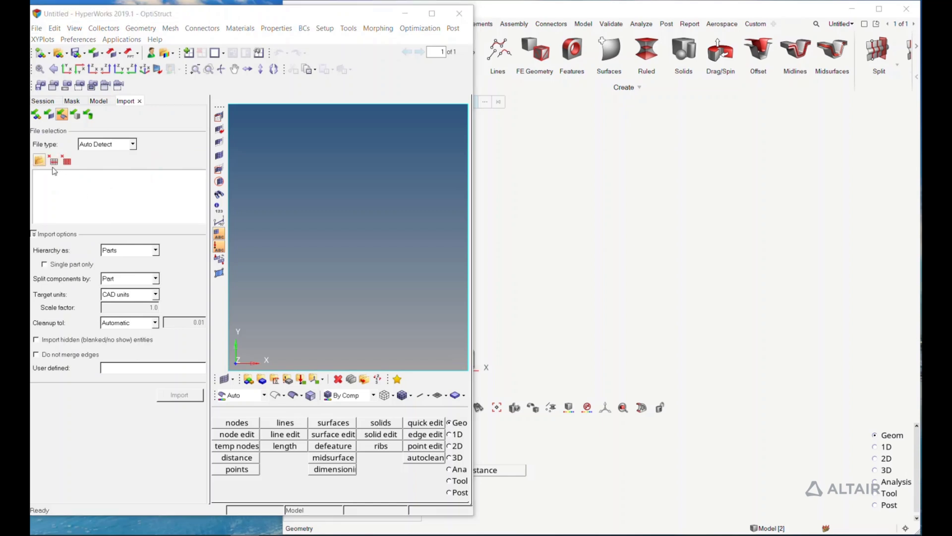
left_click(38, 159)
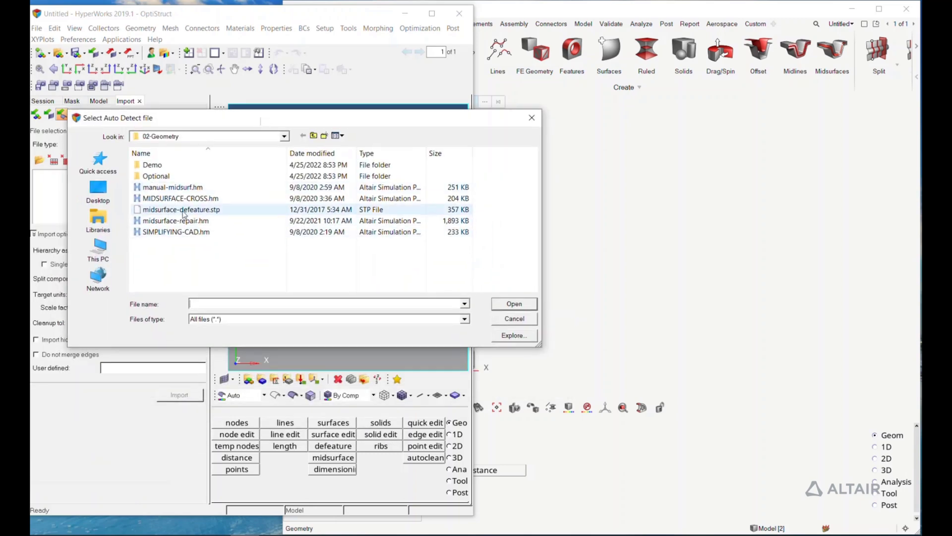
left_click(513, 303)
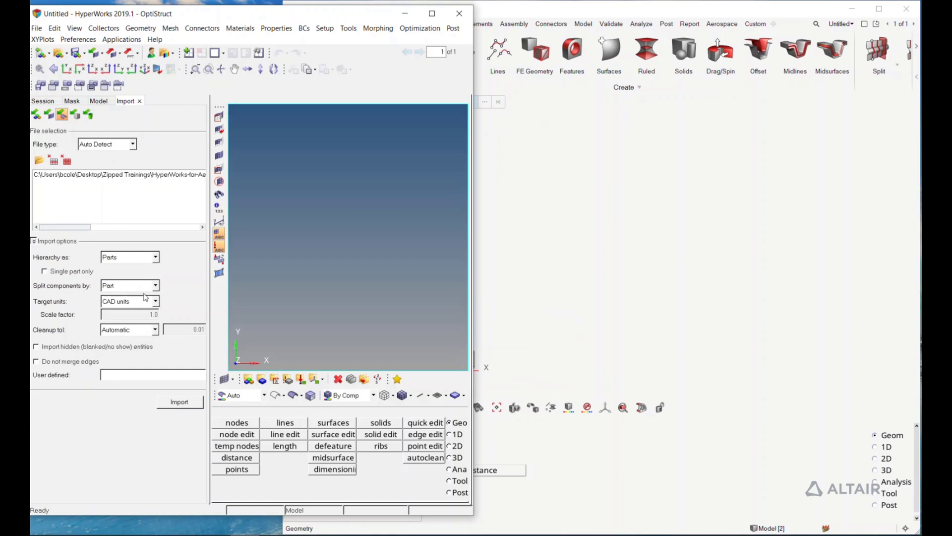
left_click(180, 401)
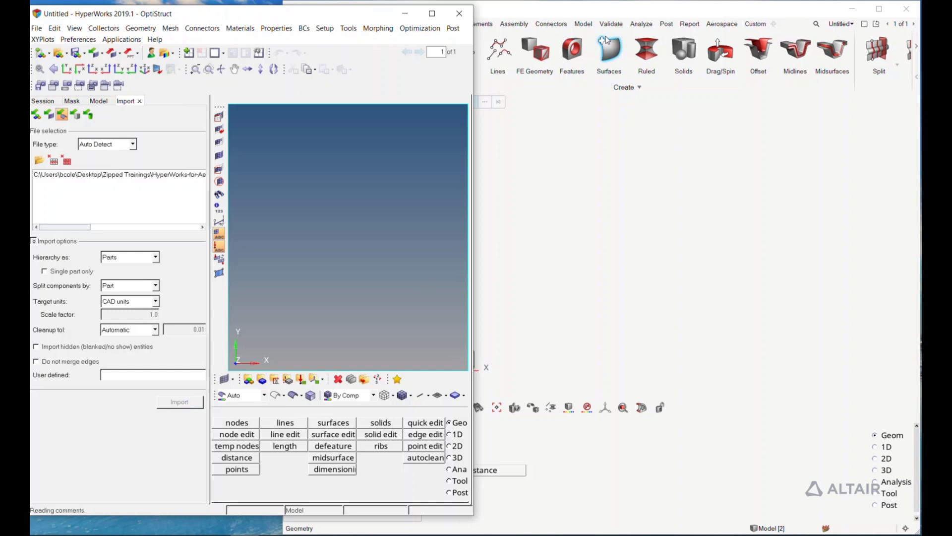
left_click(179, 401)
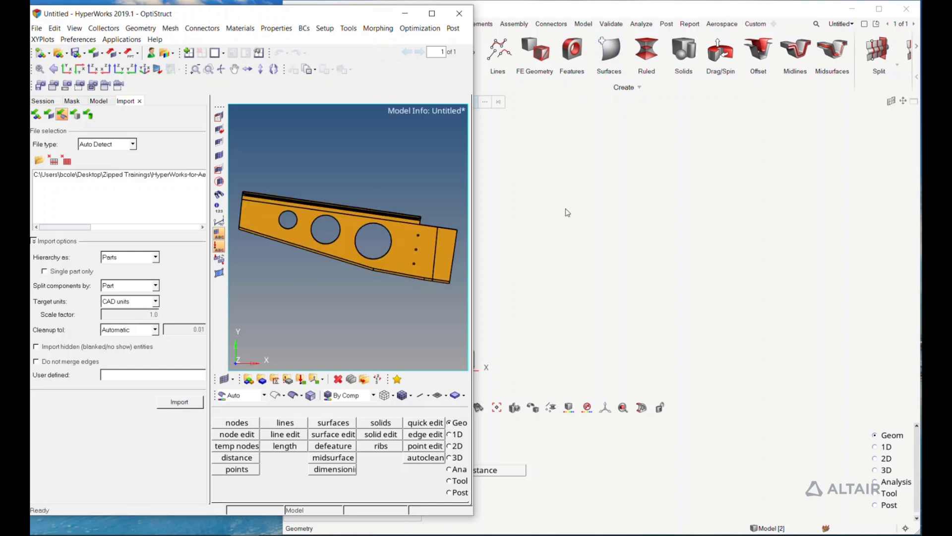
mouse_move(559, 216)
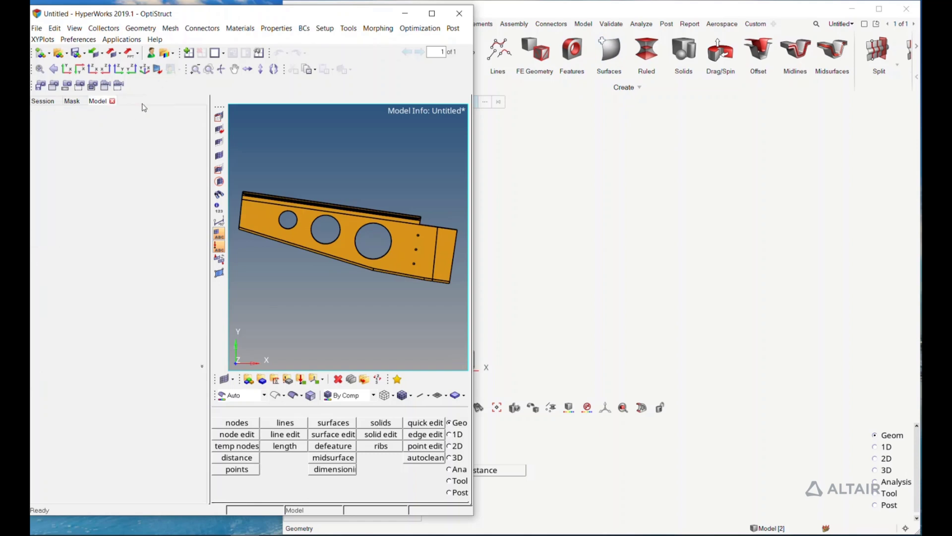
left_click(97, 101)
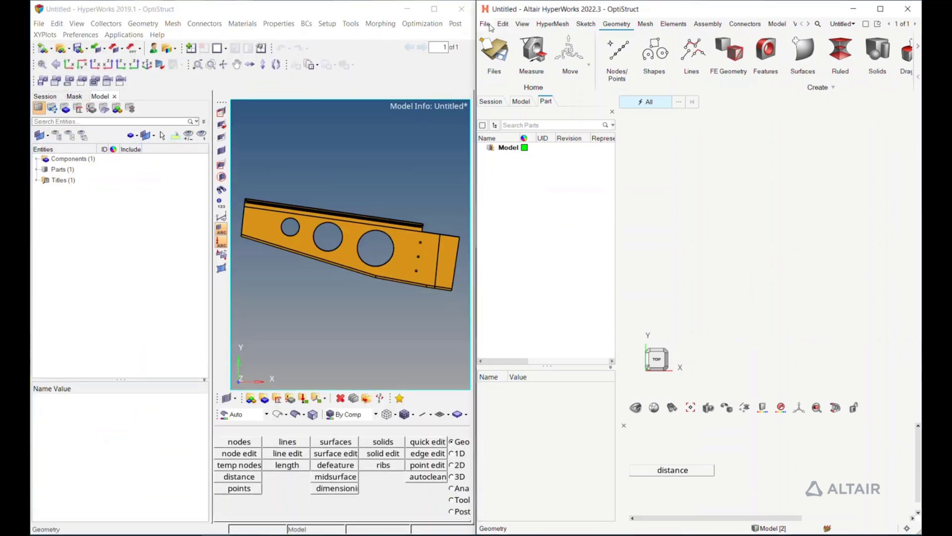
- Choose File > Open > Geometry Model in the 2022.3 session
left_click(485, 24)
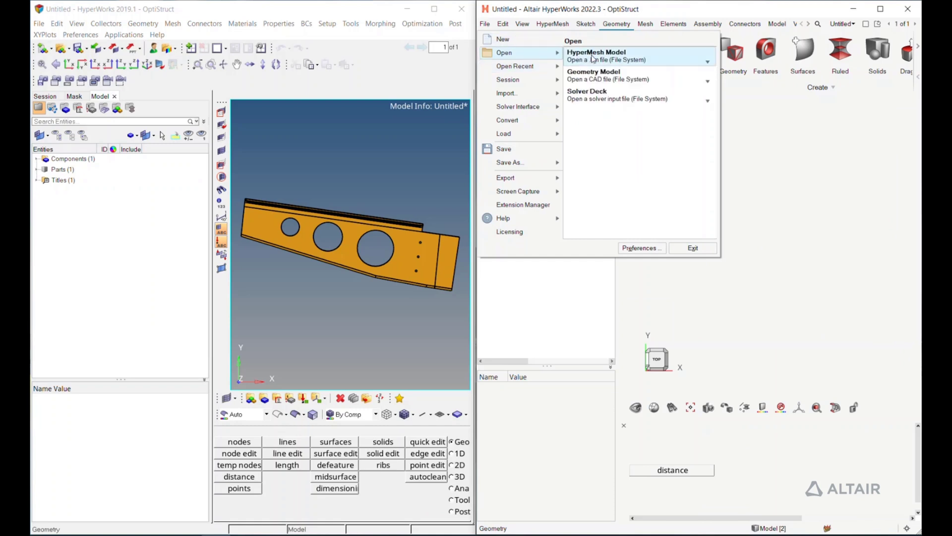
mouse_move(596, 55)
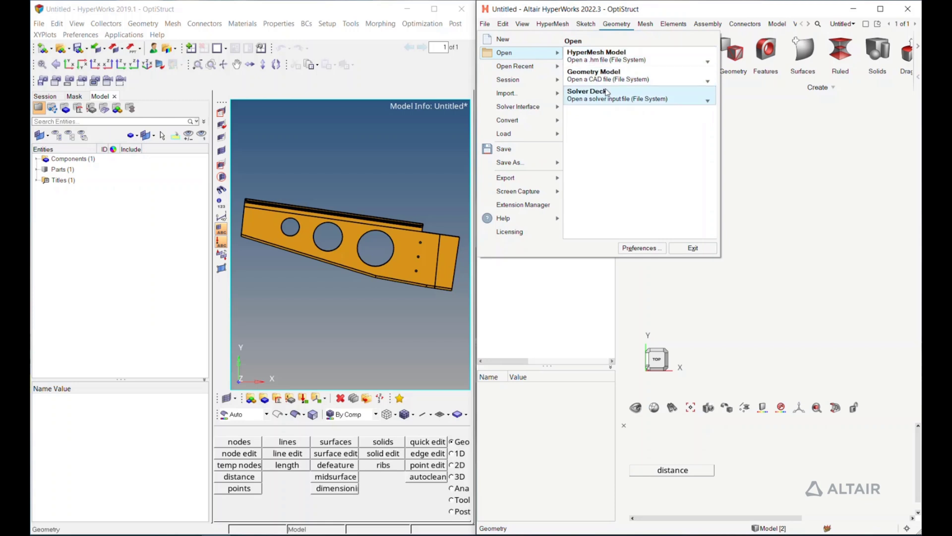
mouse_move(660, 152)
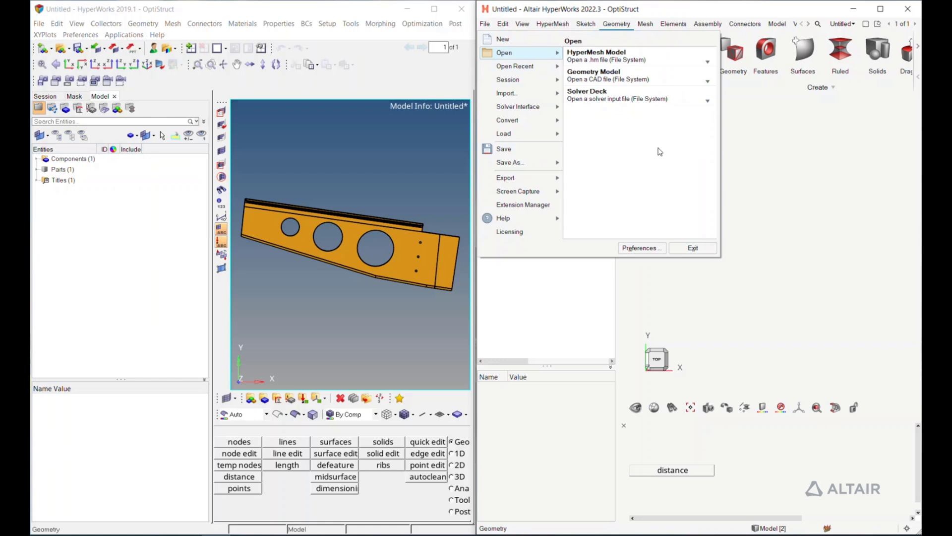
mouse_move(636, 118)
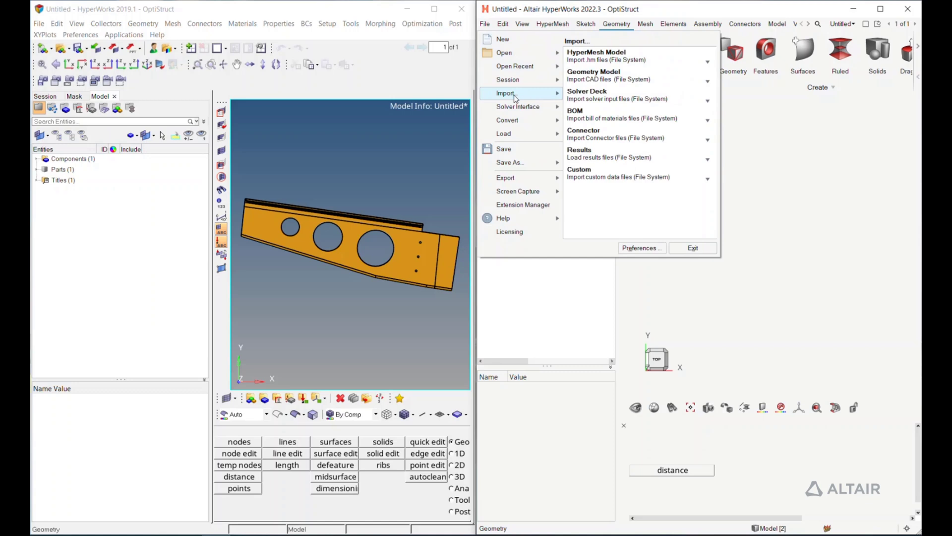
mouse_move(521, 65)
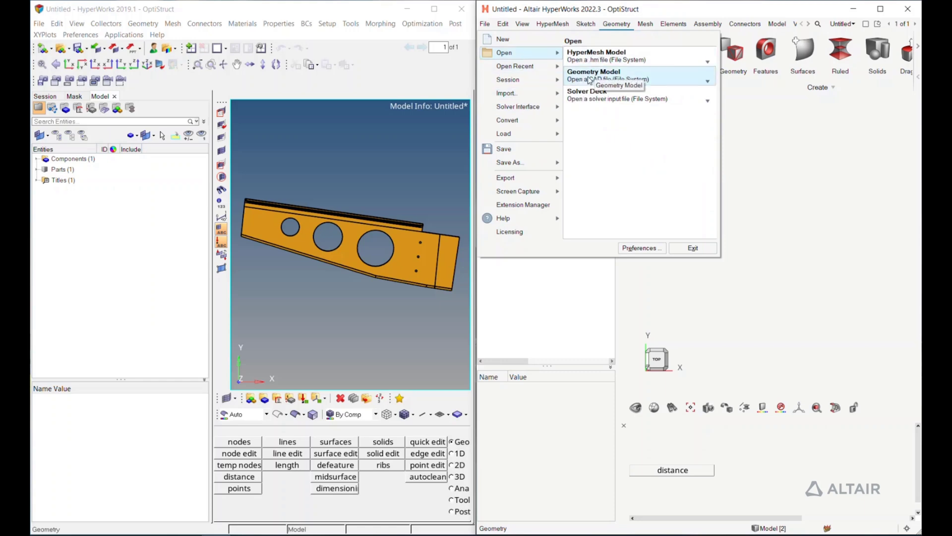
left_click(607, 75)
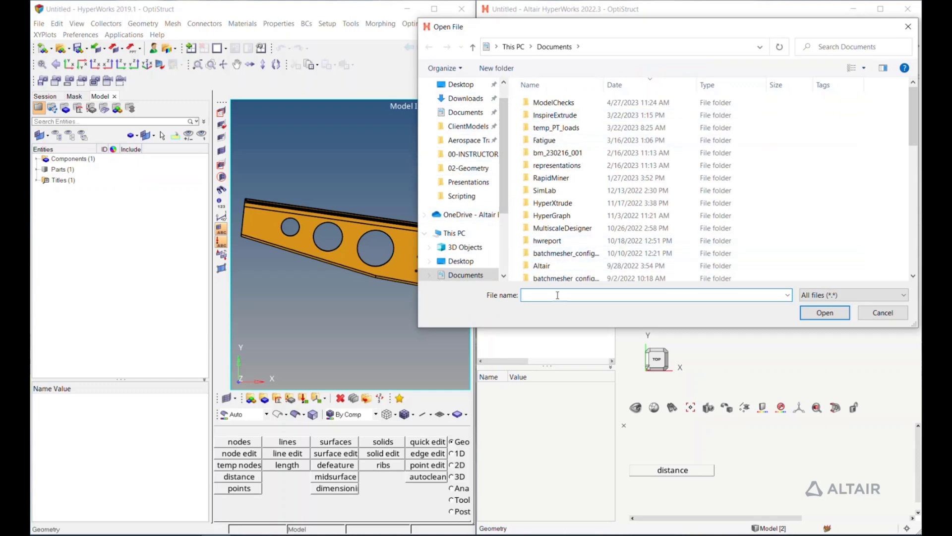
- Select the bracket STEP file, review Metadata and Entities options, and load it into 2022.3
left_click(469, 168)
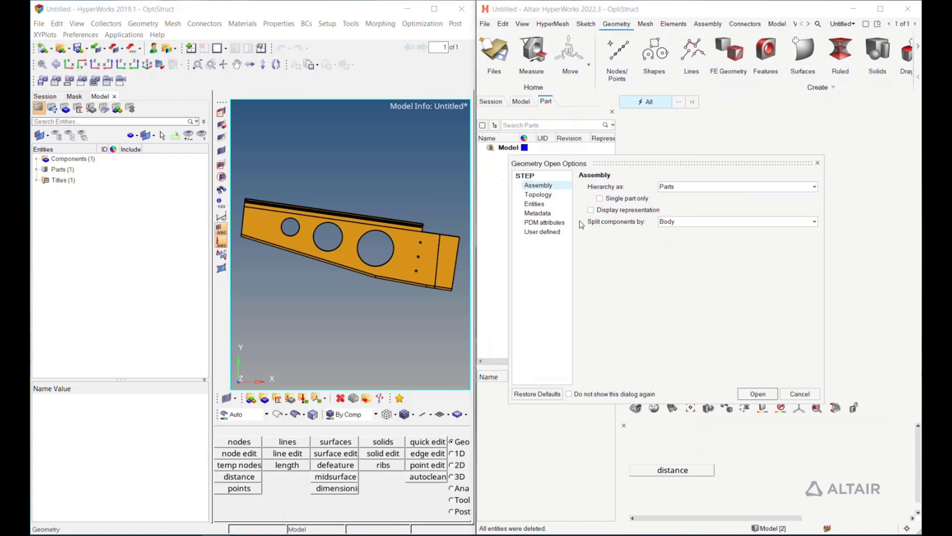
left_click(537, 213)
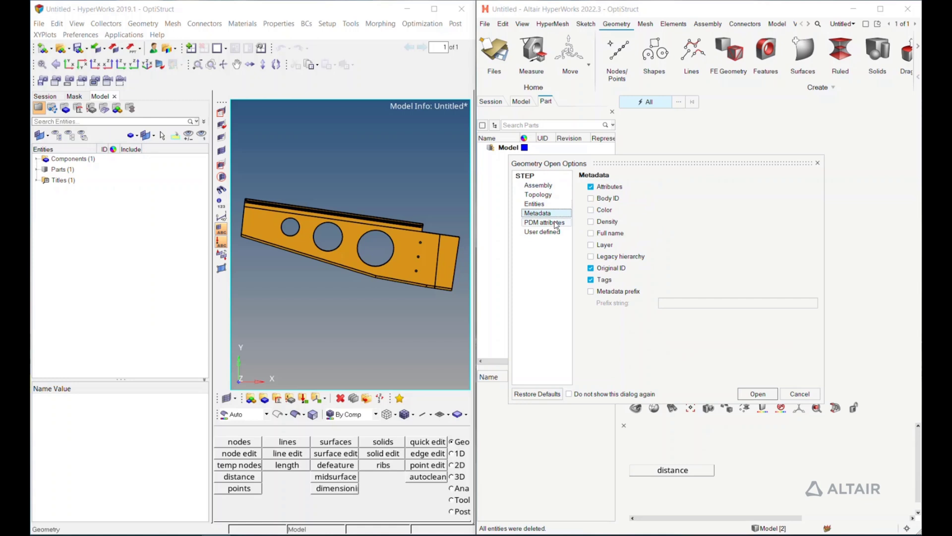
left_click(533, 203)
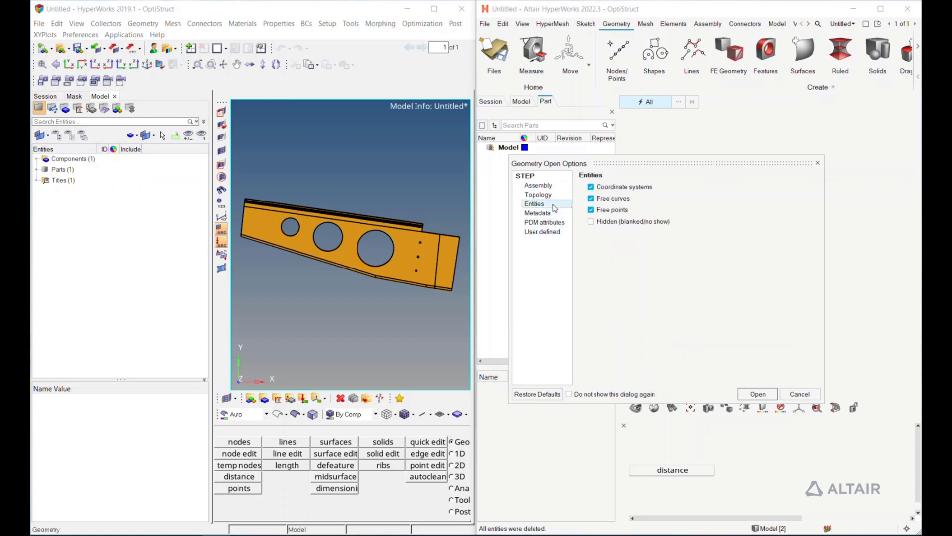
mouse_move(562, 203)
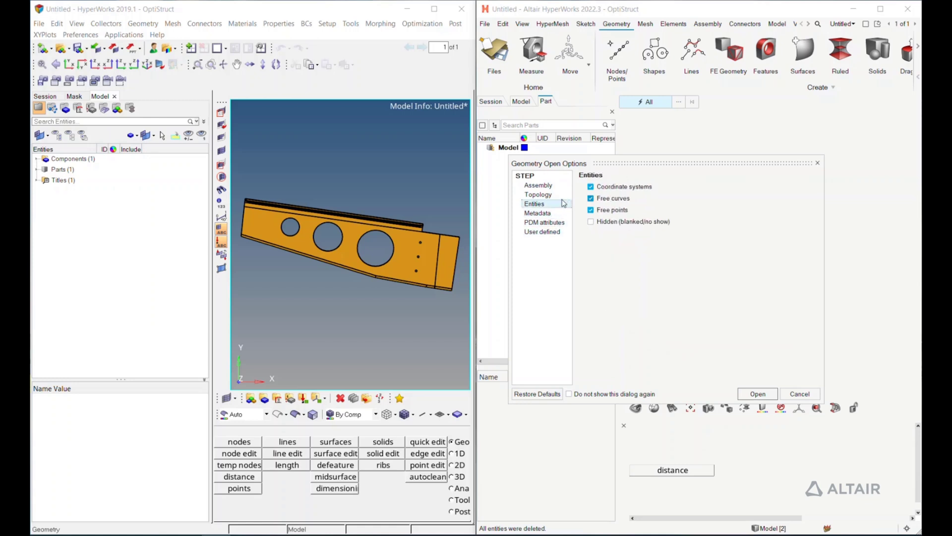
left_click(757, 393)
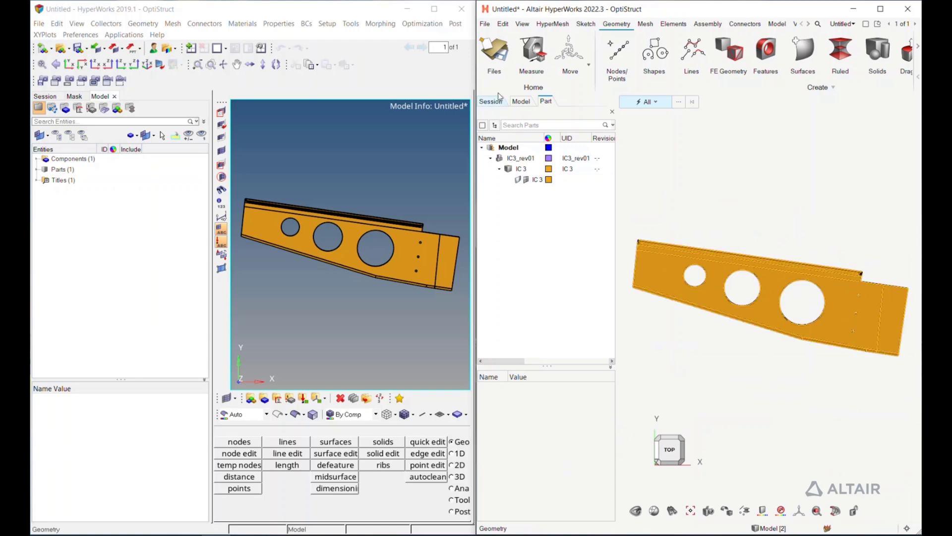
- Review the model's entity categories, then start File > New > Model in 2022.3
left_click(521, 101)
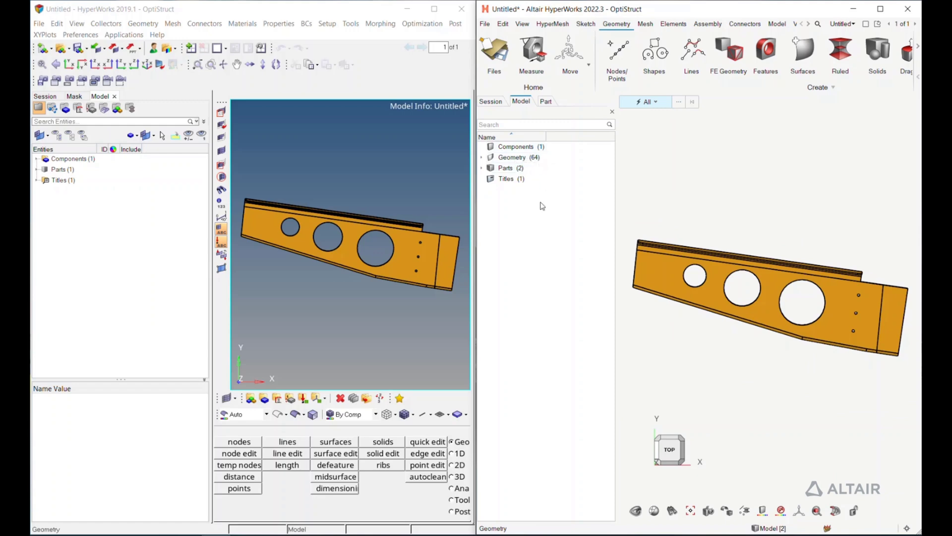
mouse_move(533, 268)
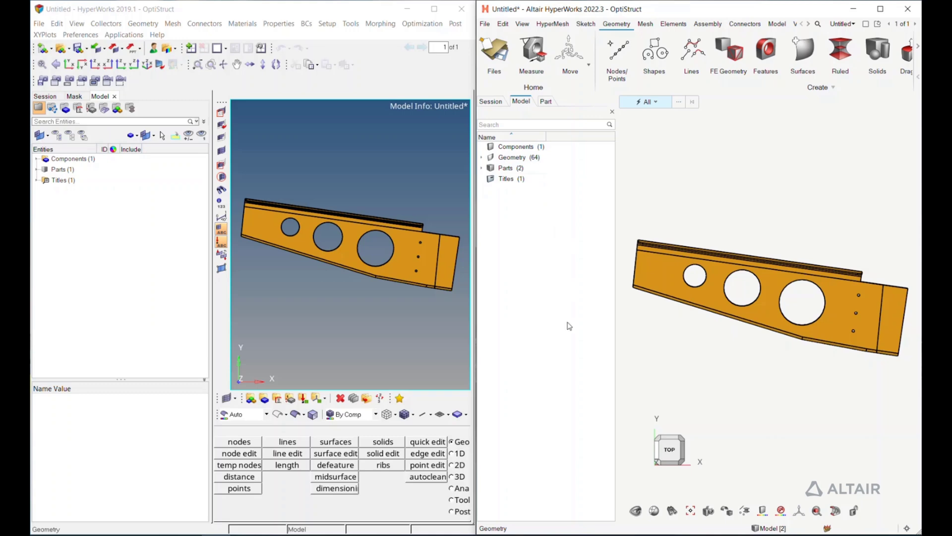
mouse_move(354, 282)
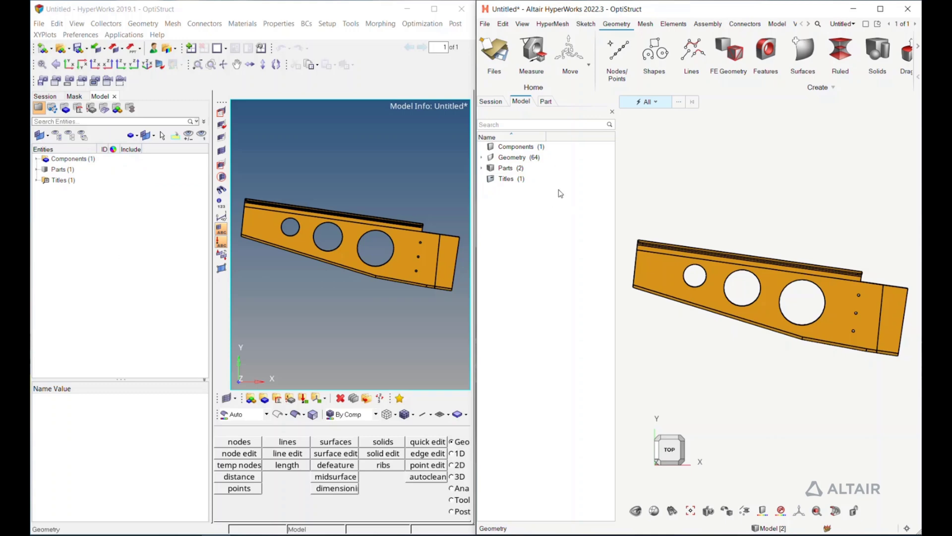
left_click(484, 24)
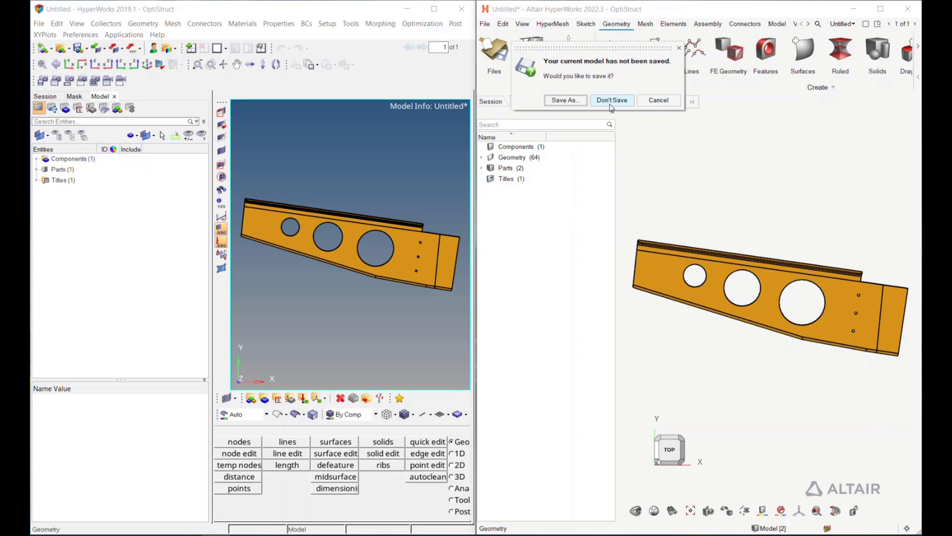
- Discard the unsaved bracket and bring midsurface-defeature.stp from 02-Geometry into the empty model
left_click(612, 100)
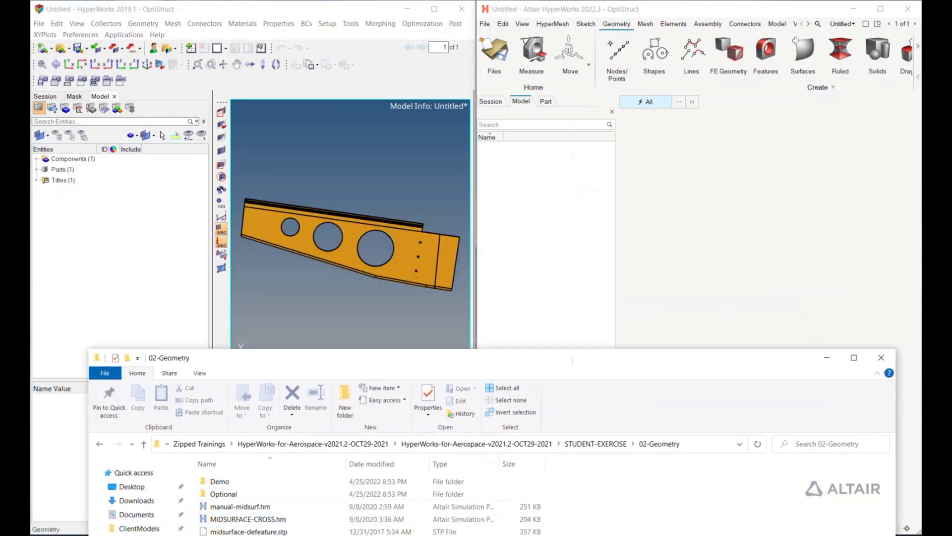
left_click(248, 530)
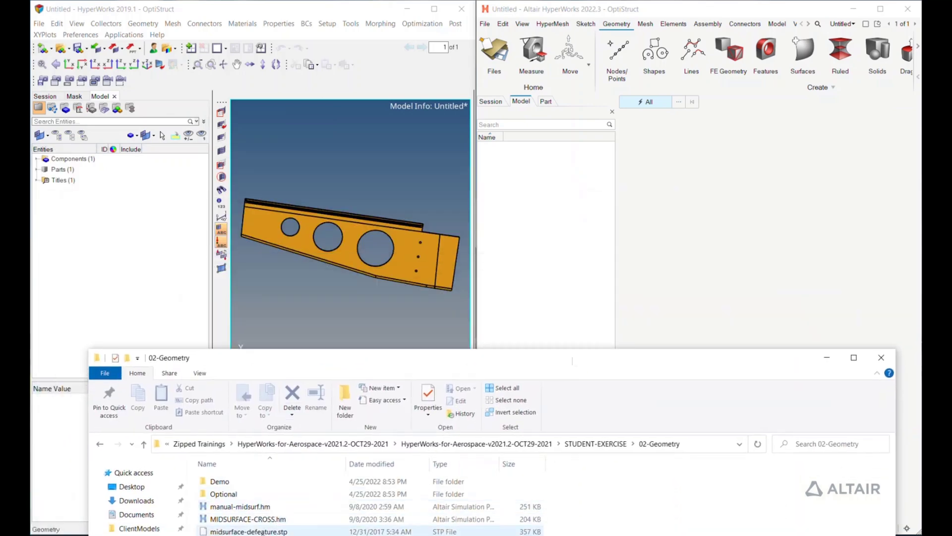
left_click(248, 518)
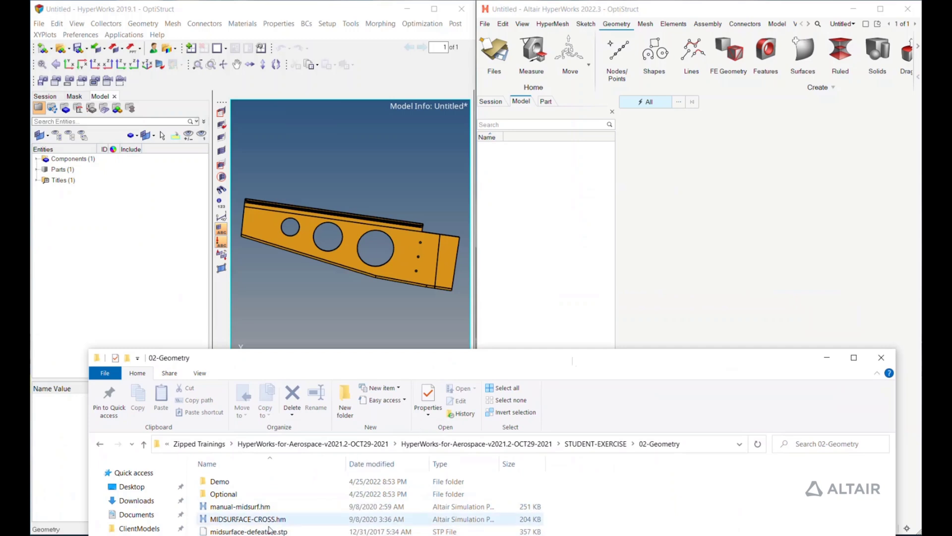
mouse_move(249, 531)
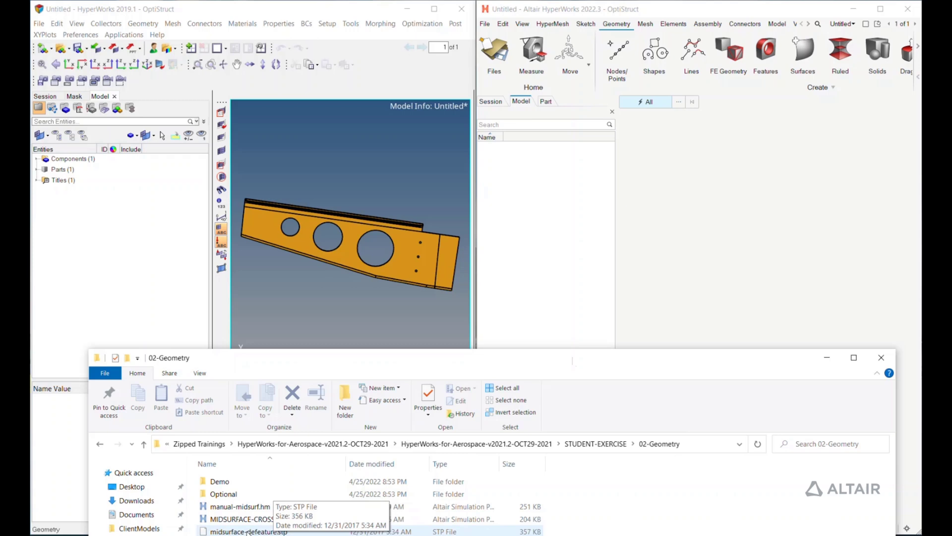
mouse_move(665, 286)
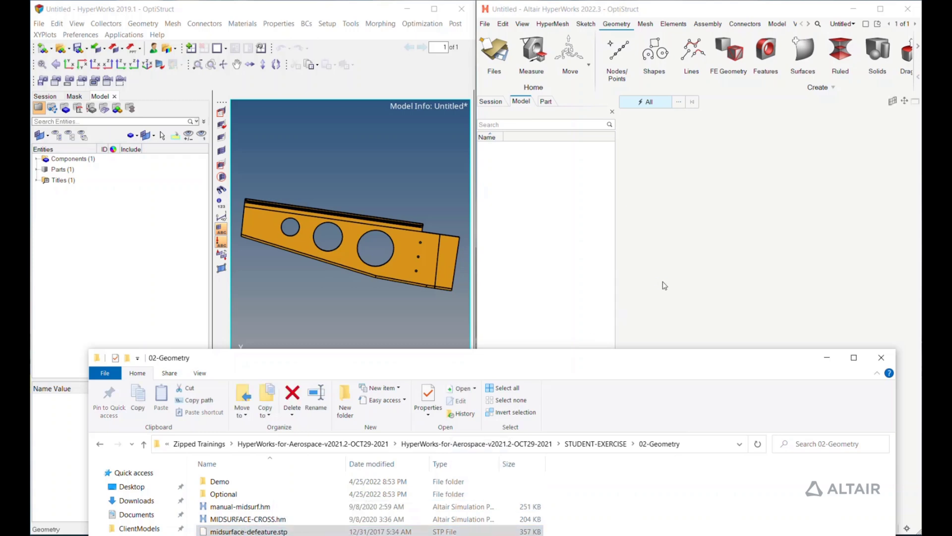
left_click(492, 54)
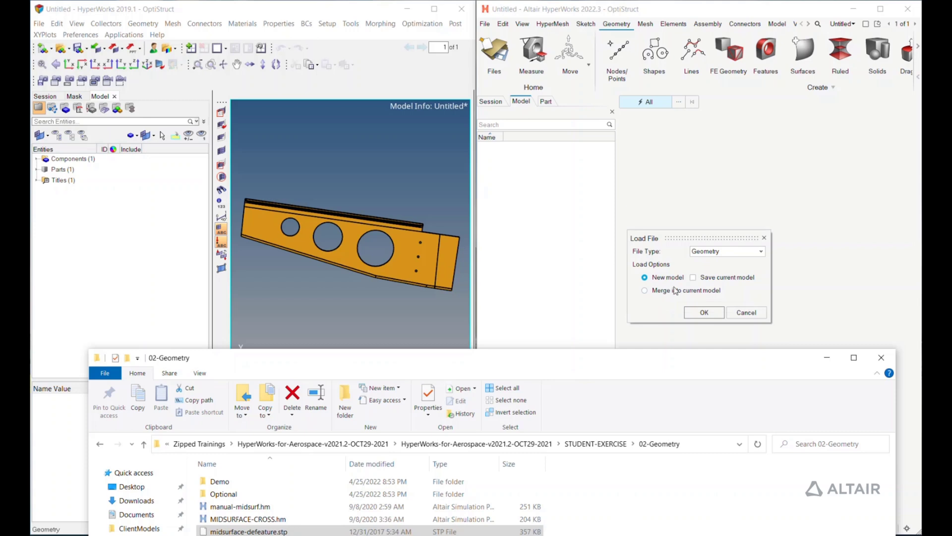
mouse_move(674, 289)
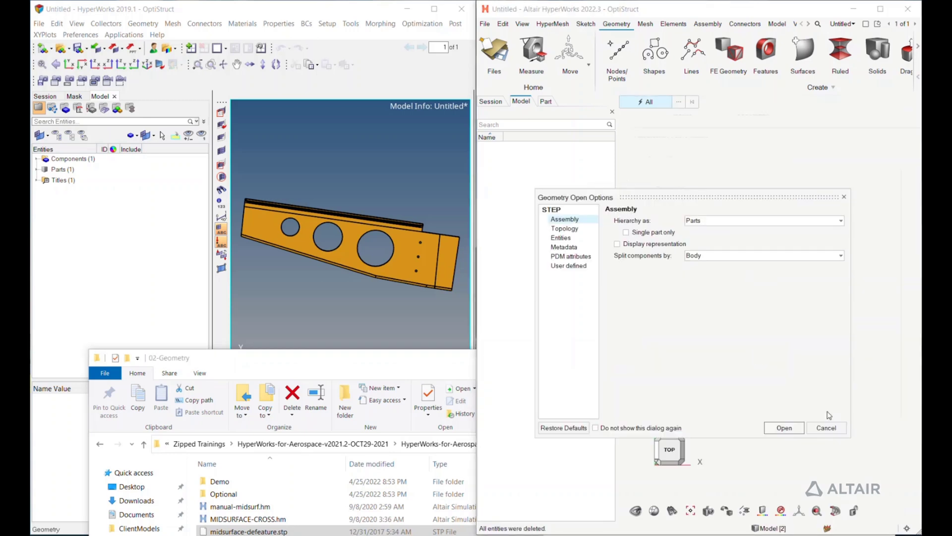
- Confirm the Geometry Open Options so the bracket loads as a new model in 2022.3
left_click(784, 427)
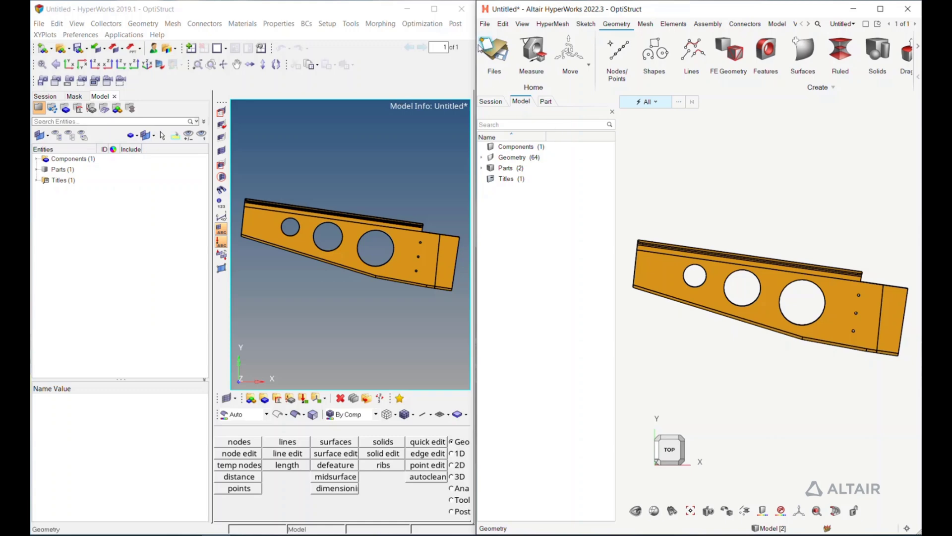
left_click(484, 24)
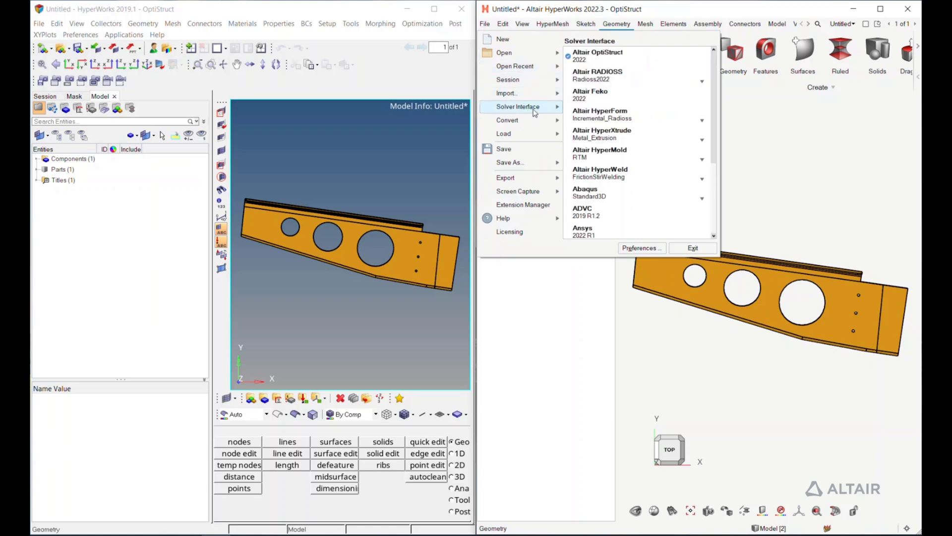
- Change the solver interface from OptiStruct to NastranMSC
left_click(515, 66)
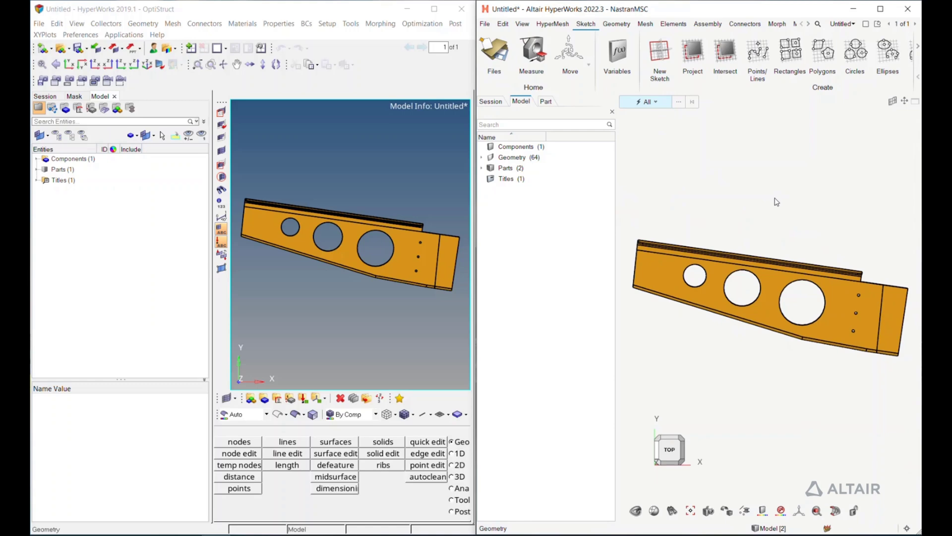
mouse_move(490, 30)
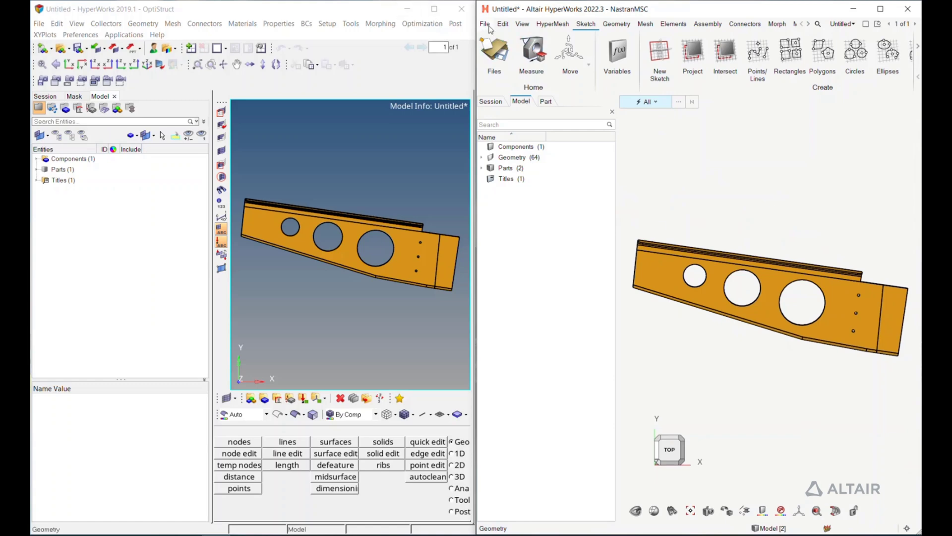
mouse_move(153, 54)
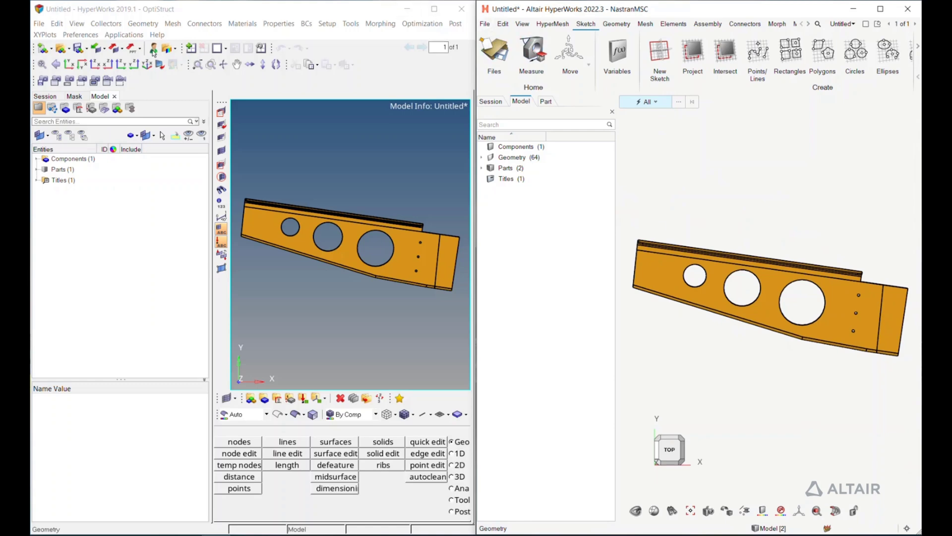
- Bring up Screen Capture > Video to File from the File menu
left_click(484, 23)
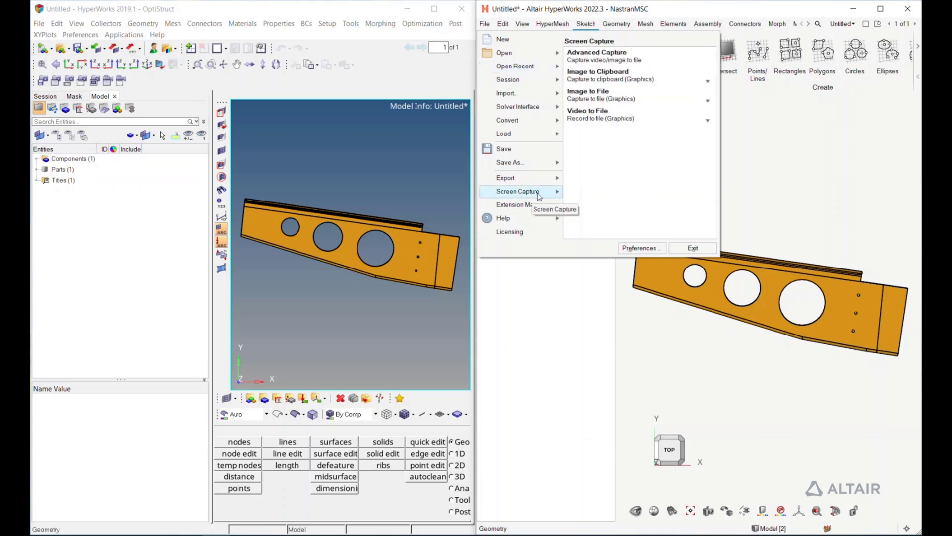
mouse_move(602, 56)
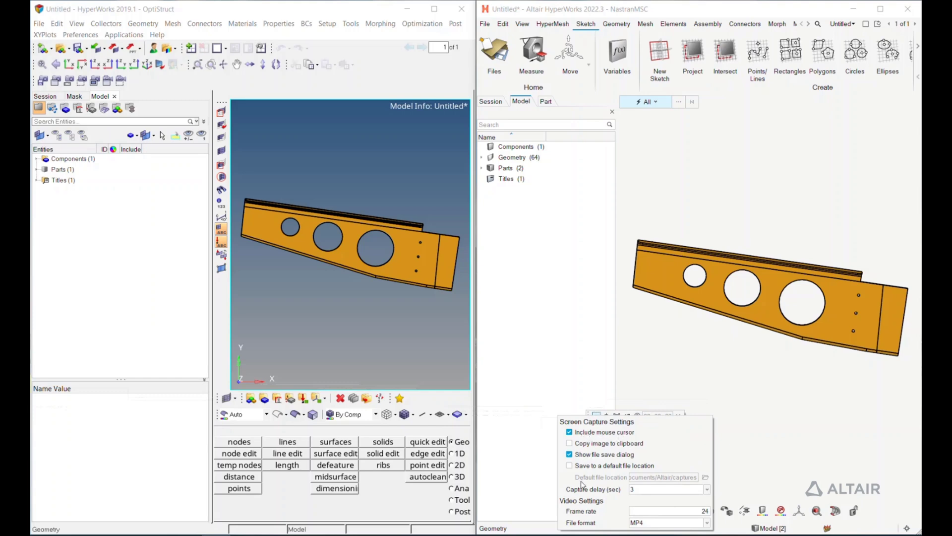
mouse_move(687, 525)
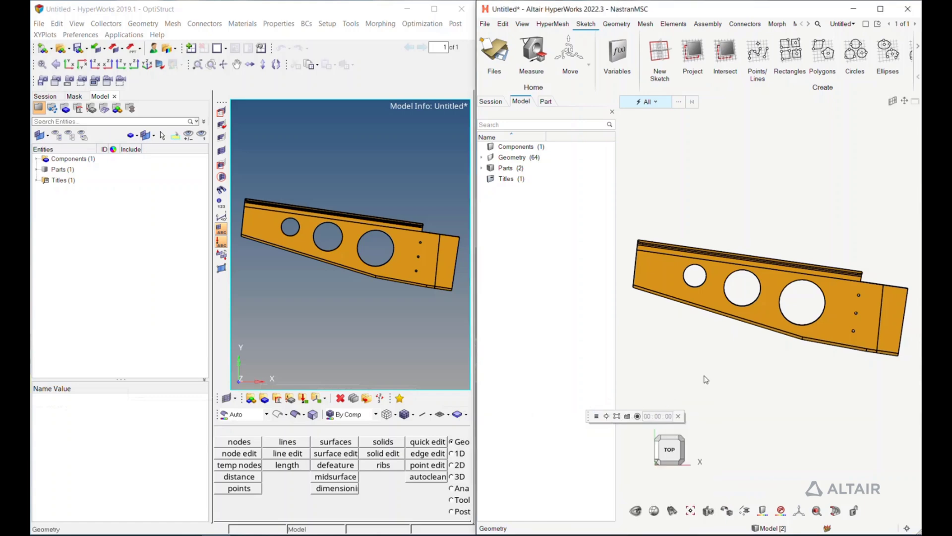
- Close the capture toolbar and bring up the Preferences dialog from the File menu
left_click(678, 416)
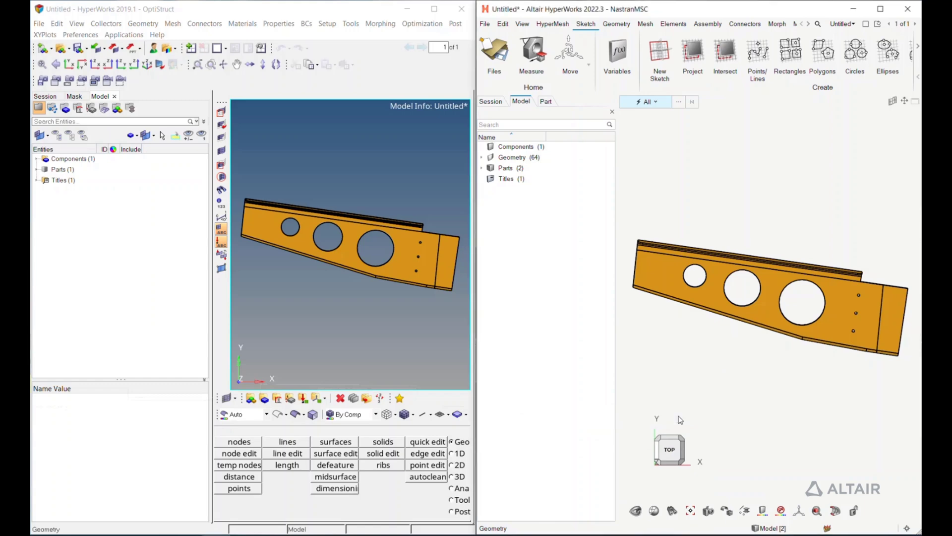
mouse_move(544, 73)
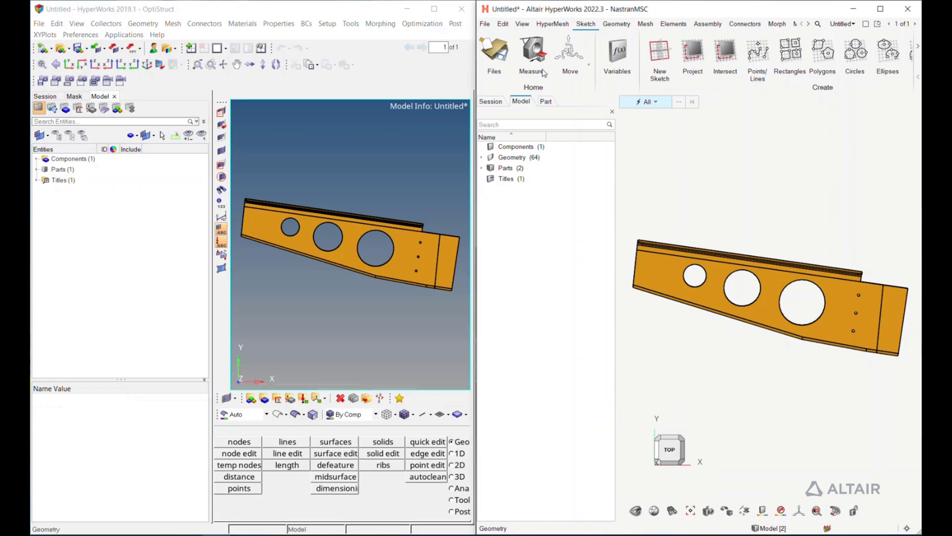
left_click(484, 23)
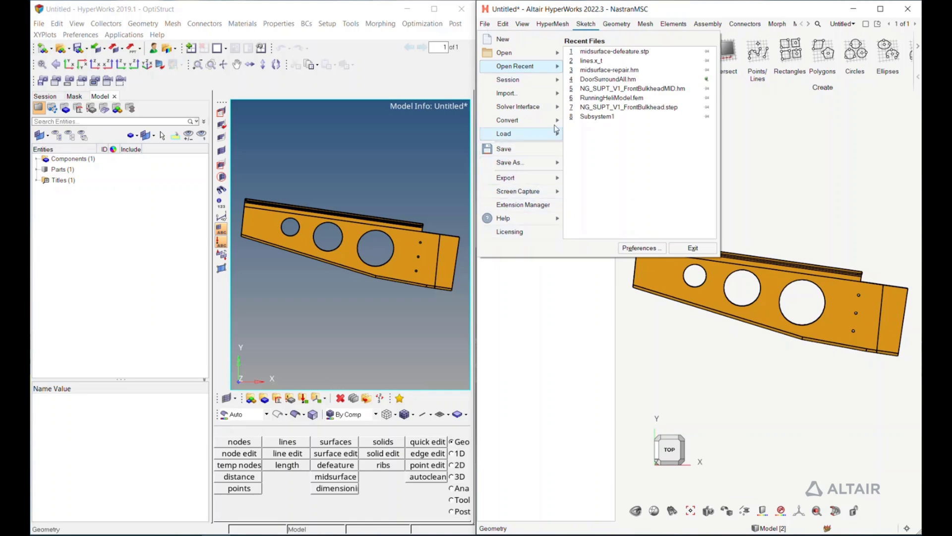
left_click(640, 248)
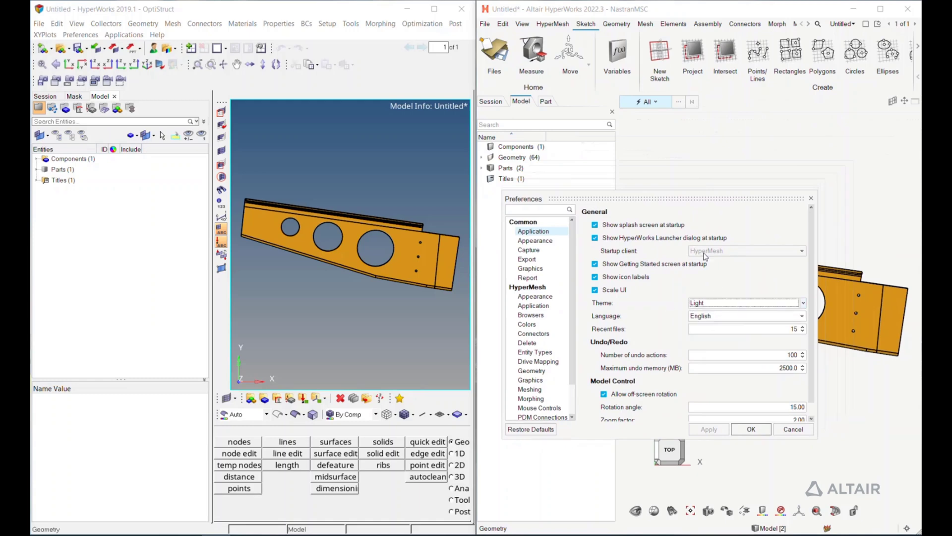
- Browse the Appearance and Graphics preferences, then show the HyperMesh Mouse Controls button bindings
left_click(535, 240)
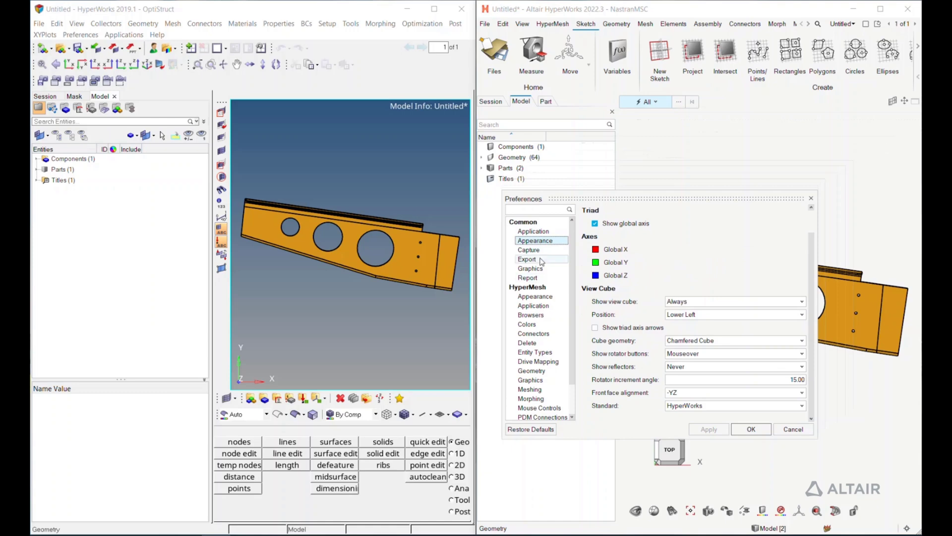
left_click(530, 269)
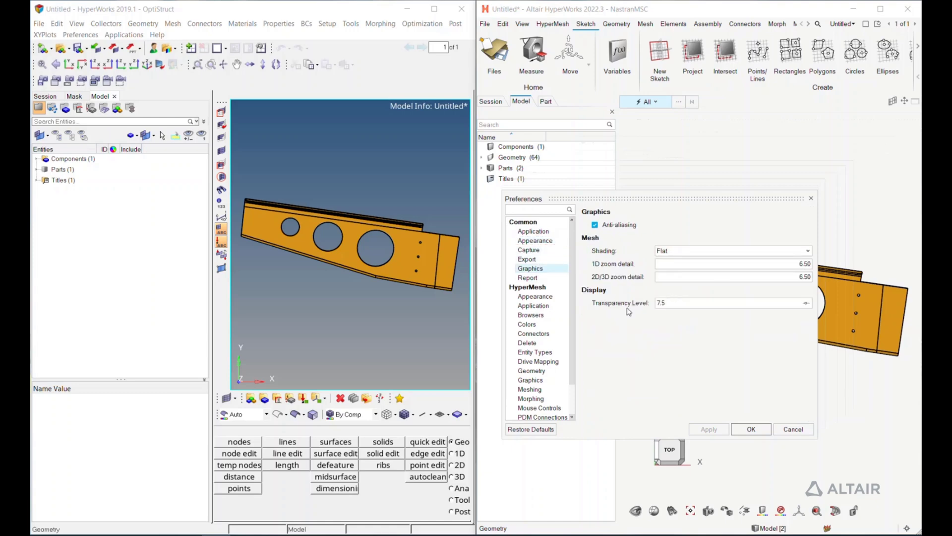
scroll("down", 3)
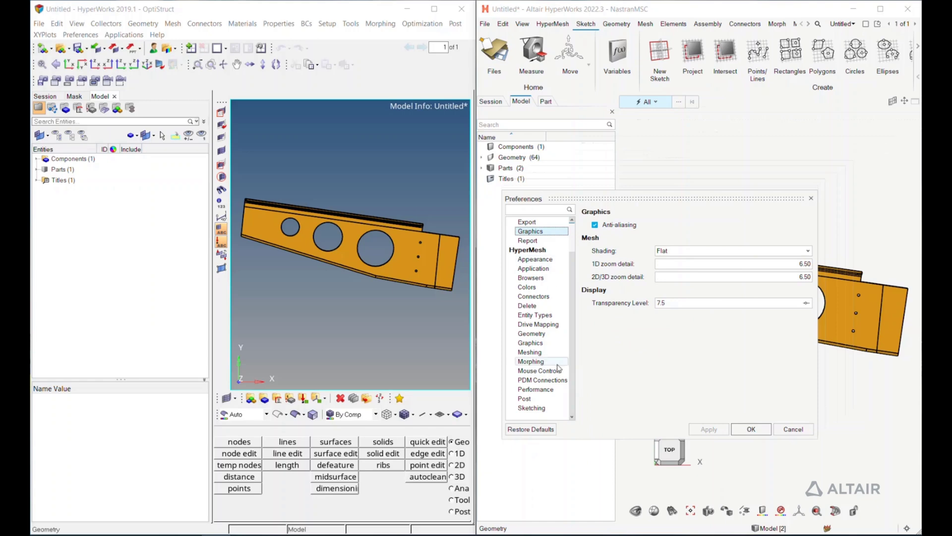
left_click(539, 371)
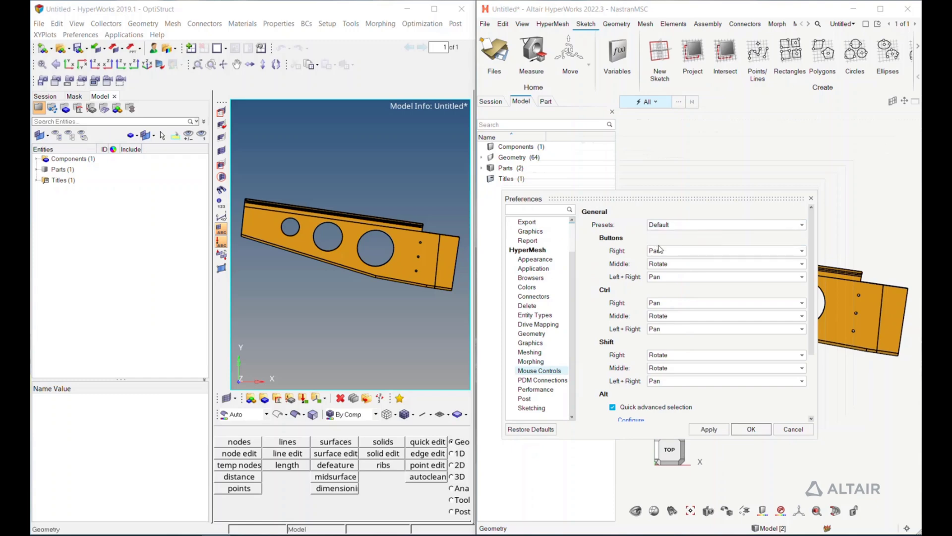
mouse_move(690, 328)
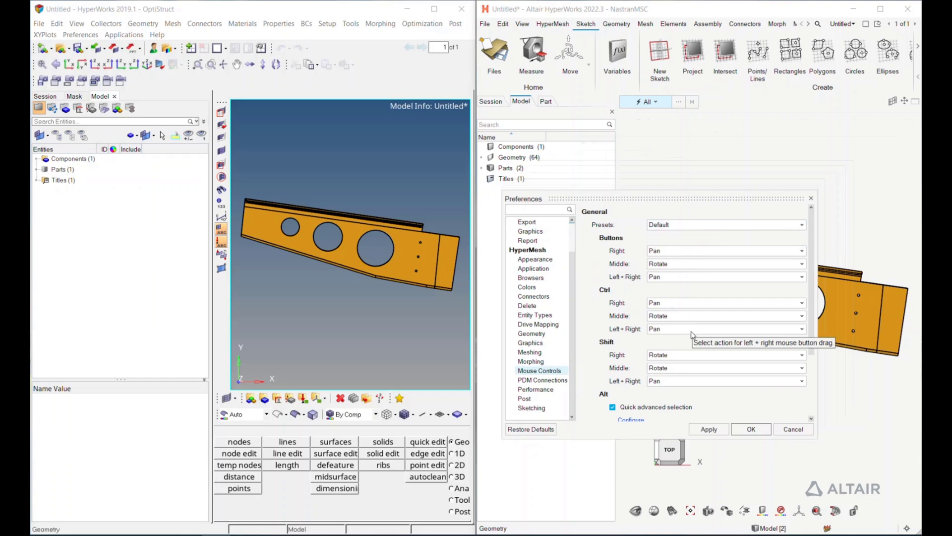
mouse_move(710, 267)
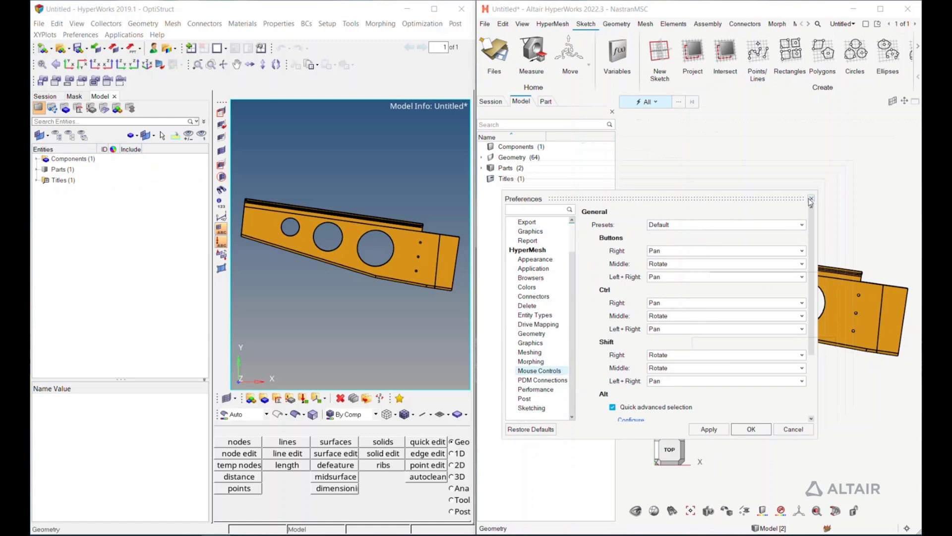
- Close the 2022.3 Preferences dialog and show the Graphics options panel in HyperMesh 2019.1
left_click(350, 24)
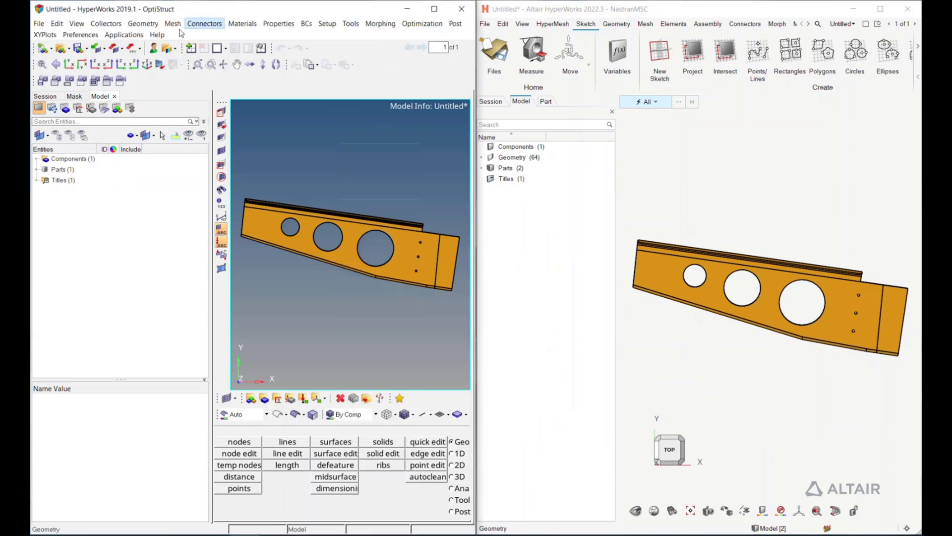
left_click(80, 35)
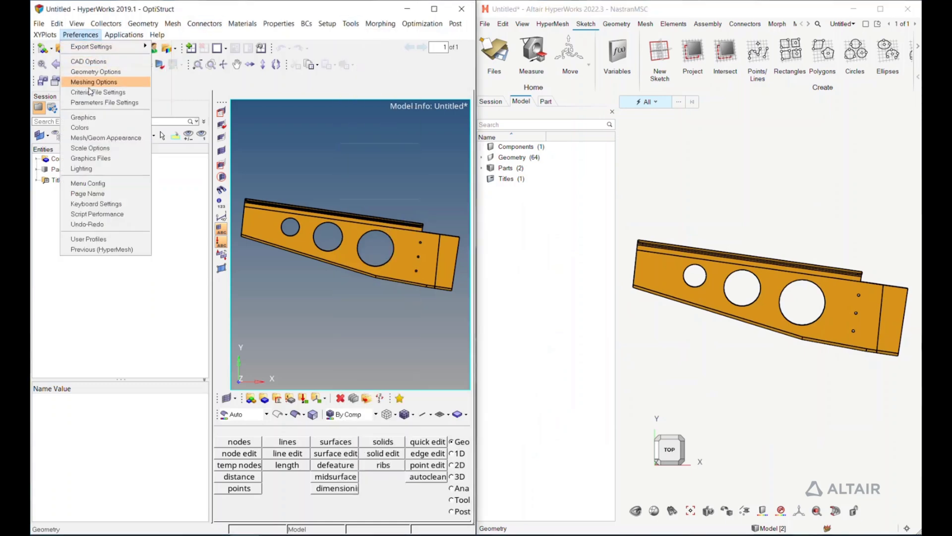
mouse_move(79, 127)
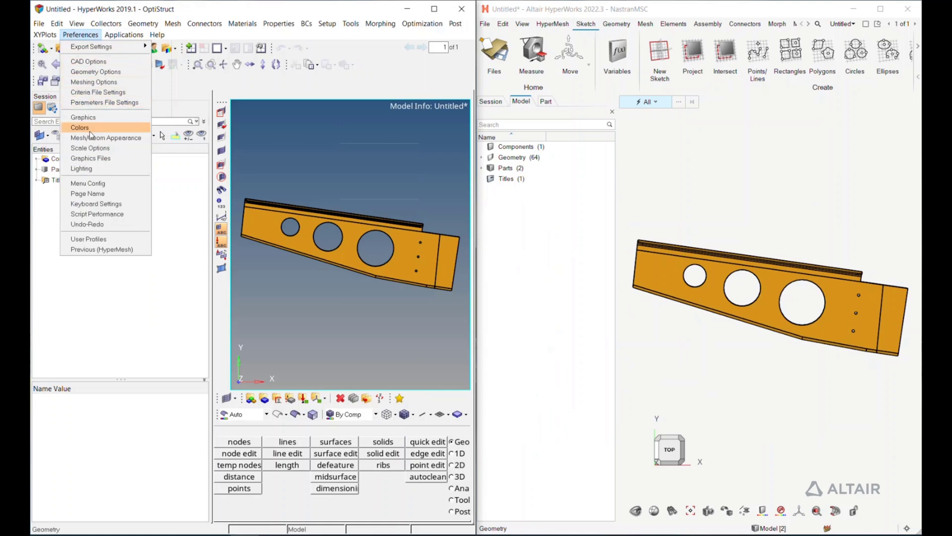
left_click(83, 117)
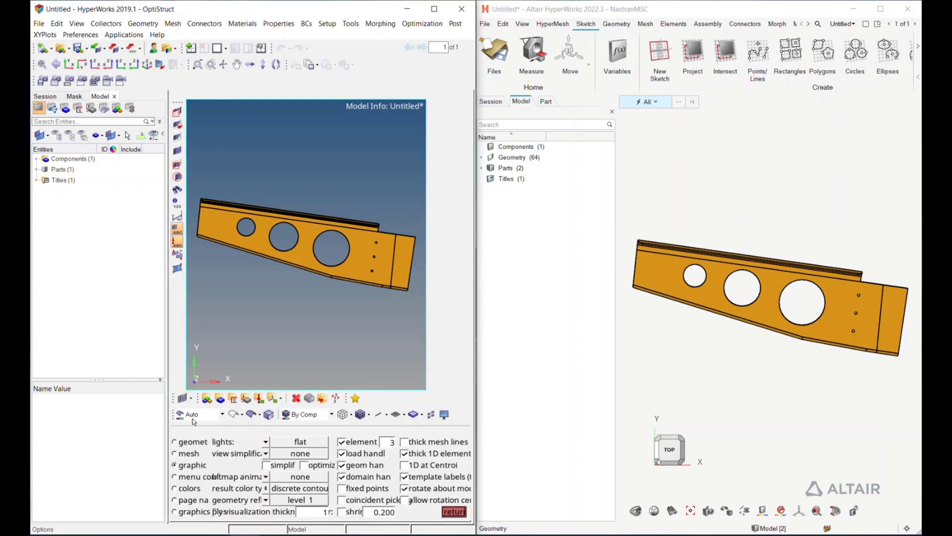
mouse_move(167, 284)
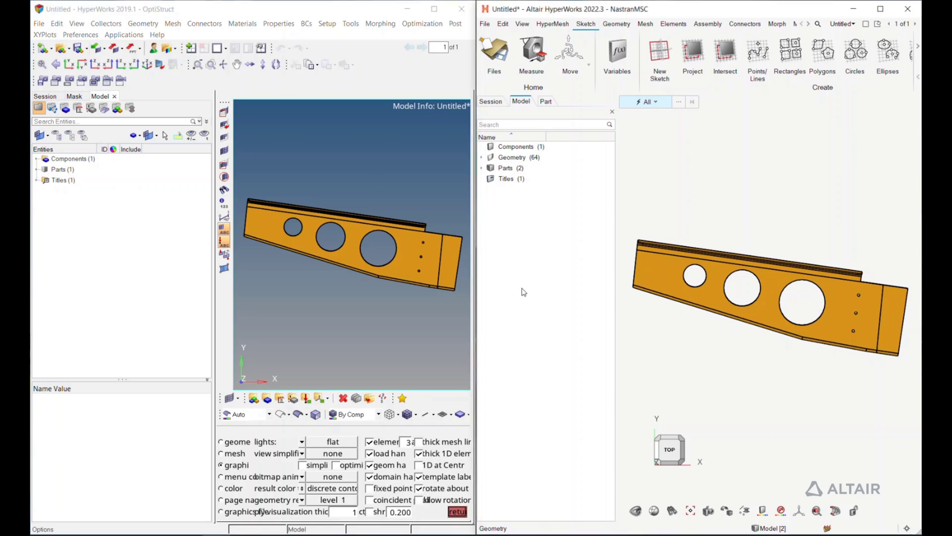
mouse_move(379, 175)
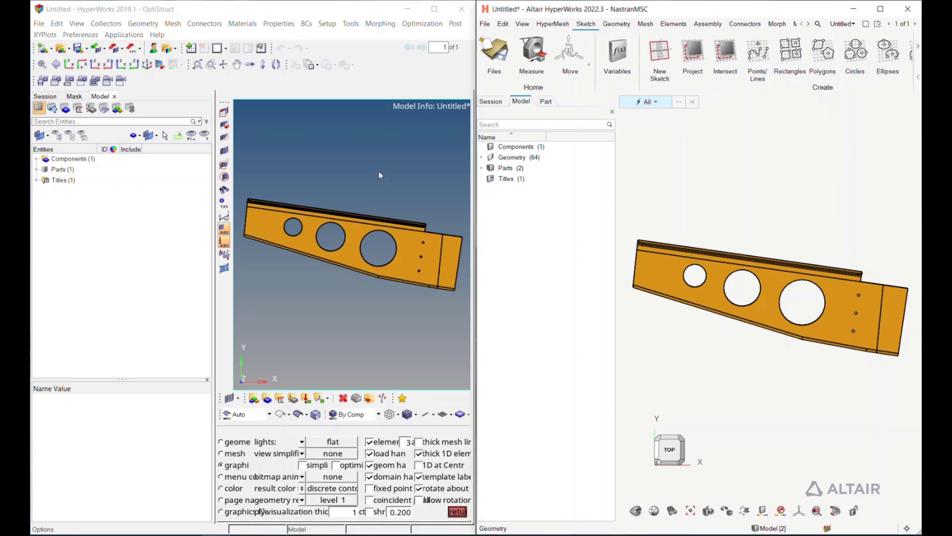
mouse_move(361, 210)
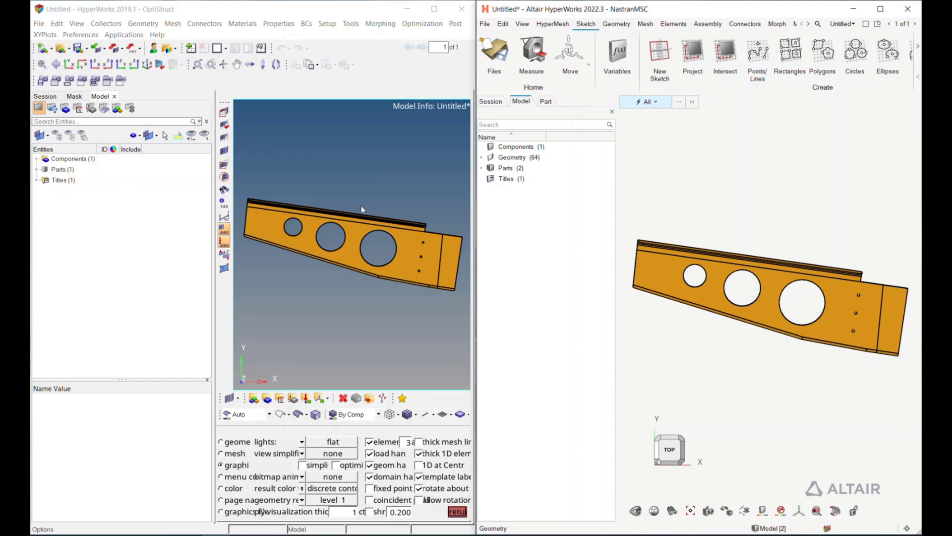
mouse_move(379, 195)
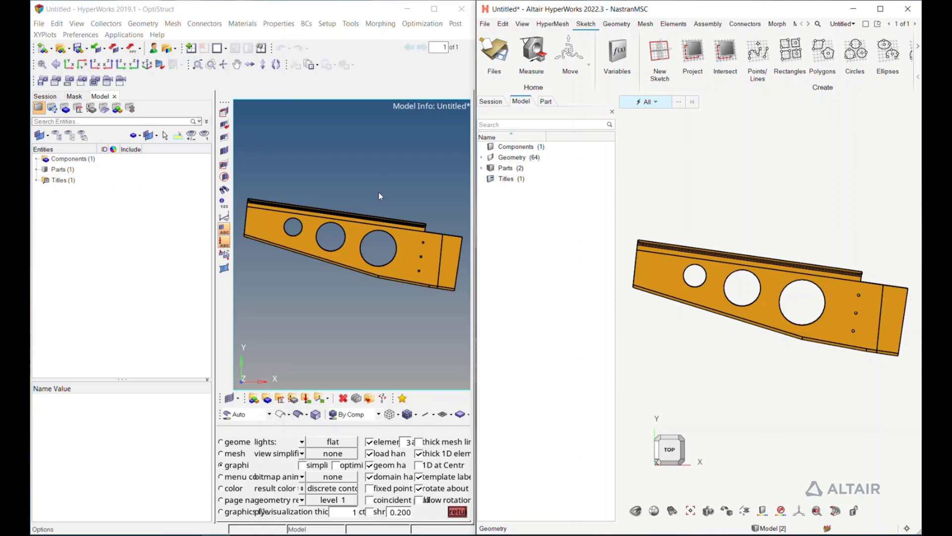
mouse_move(363, 304)
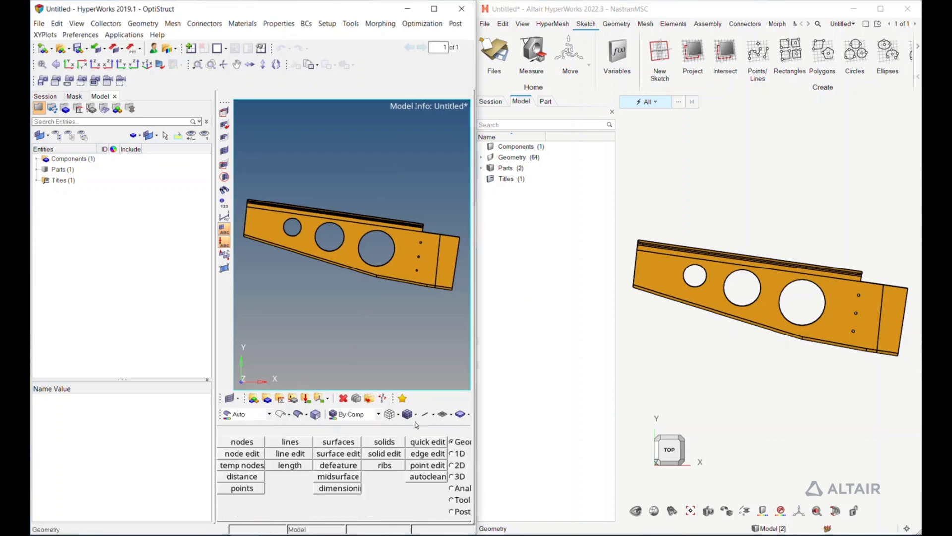
mouse_move(358, 303)
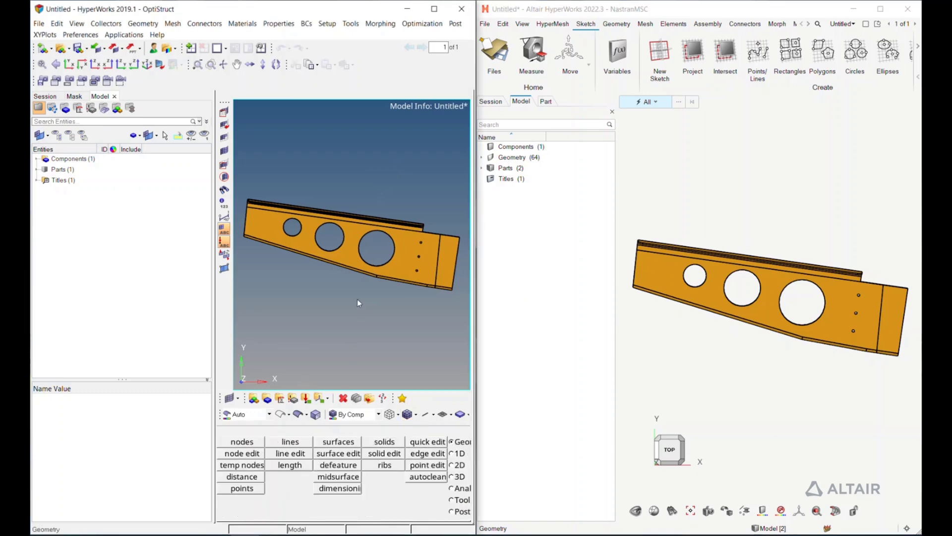
mouse_move(355, 322)
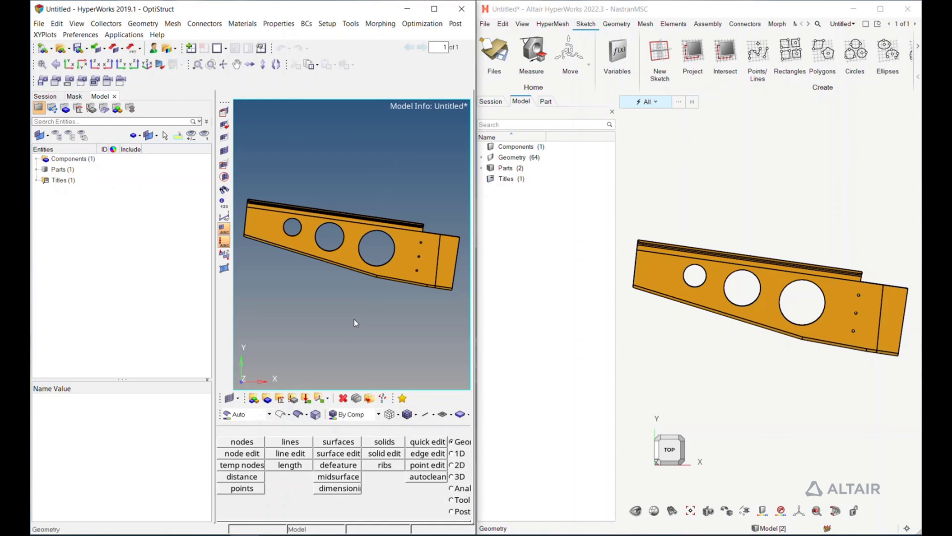
mouse_move(366, 303)
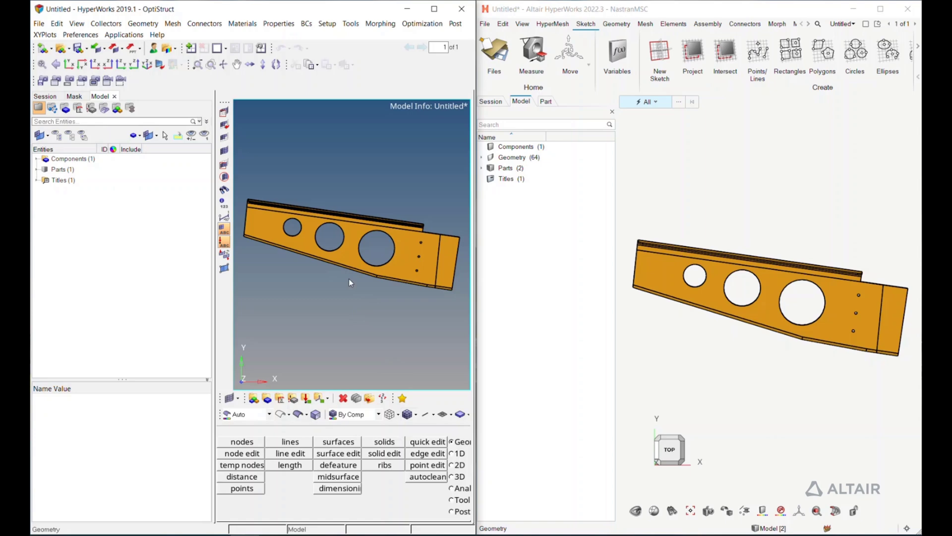
mouse_move(358, 272)
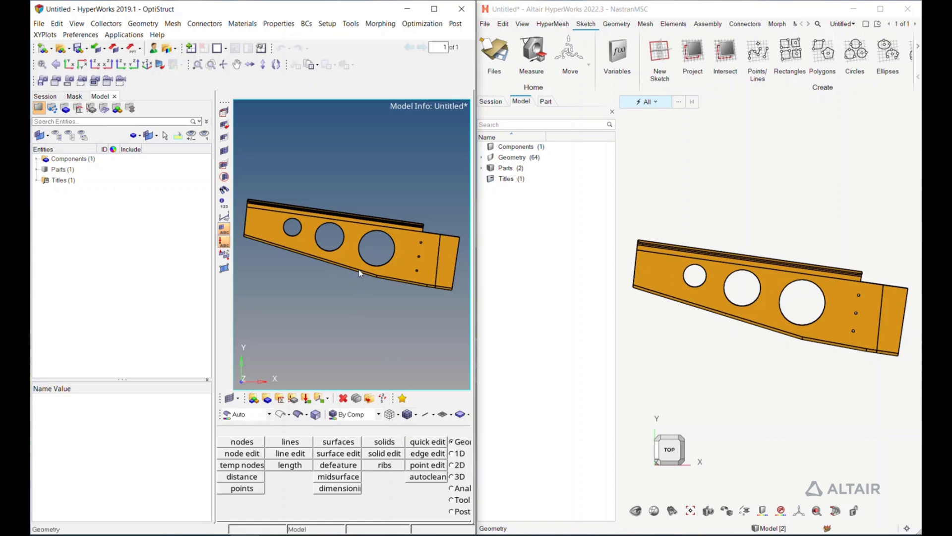
mouse_move(349, 300)
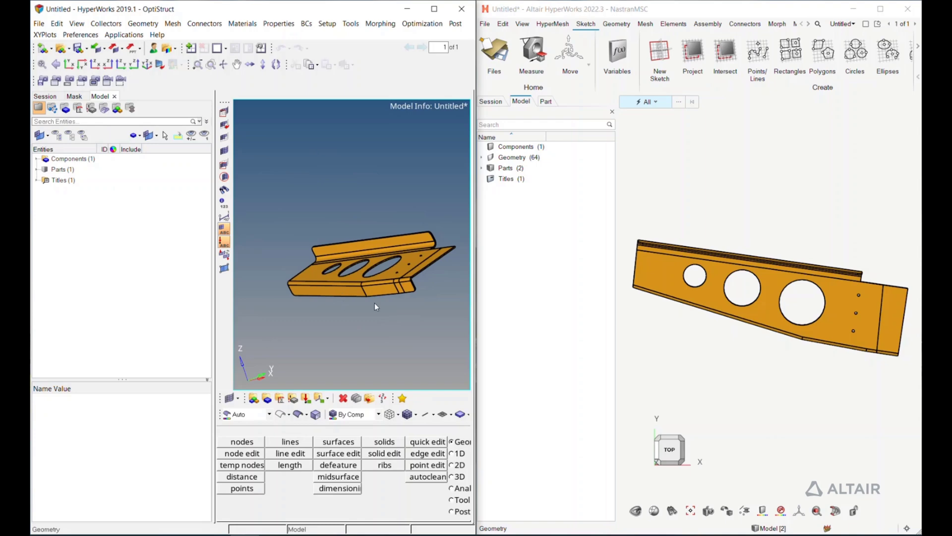
- Orbit the bracket in HyperMesh 2019.1 to view its holed web and flanges from underneath
left_click_drag(375, 307, 348, 304)
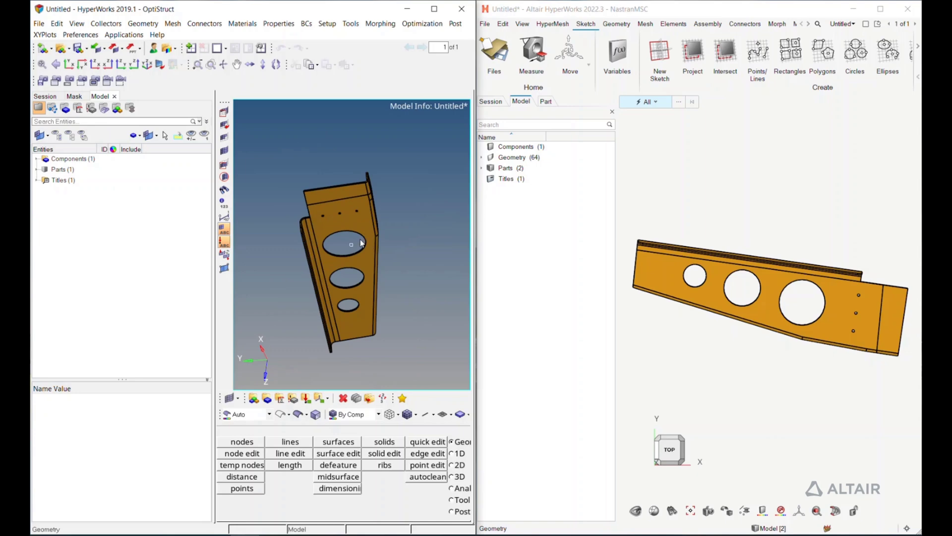
mouse_move(360, 268)
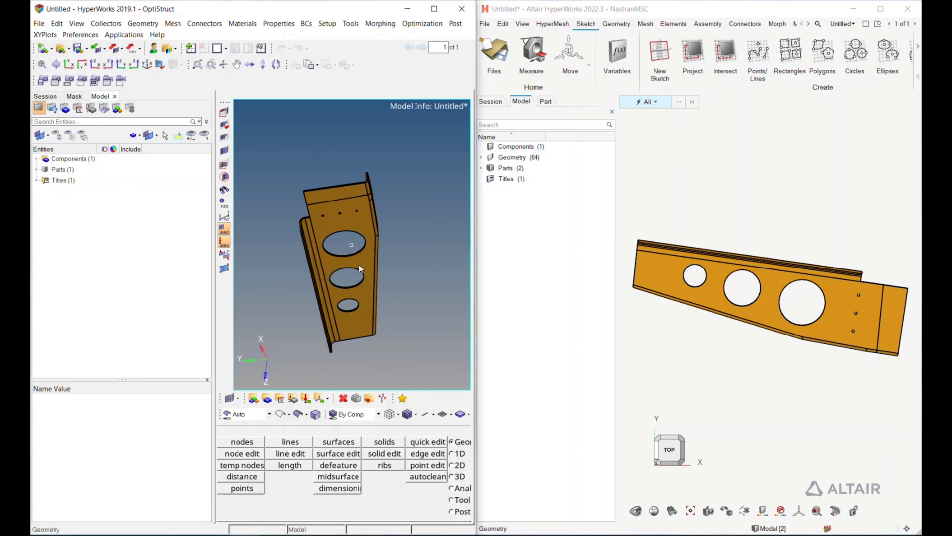
mouse_move(358, 256)
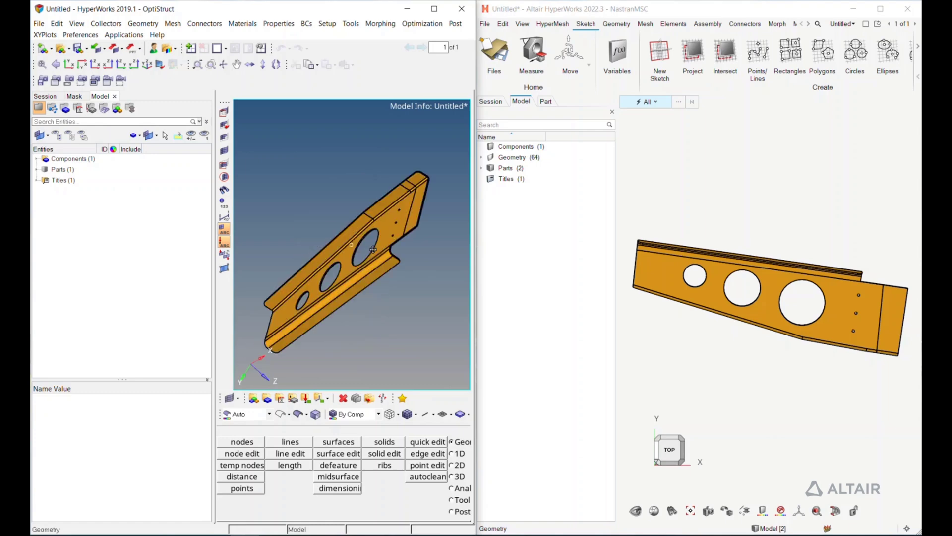
left_click_drag(364, 249, 352, 268)
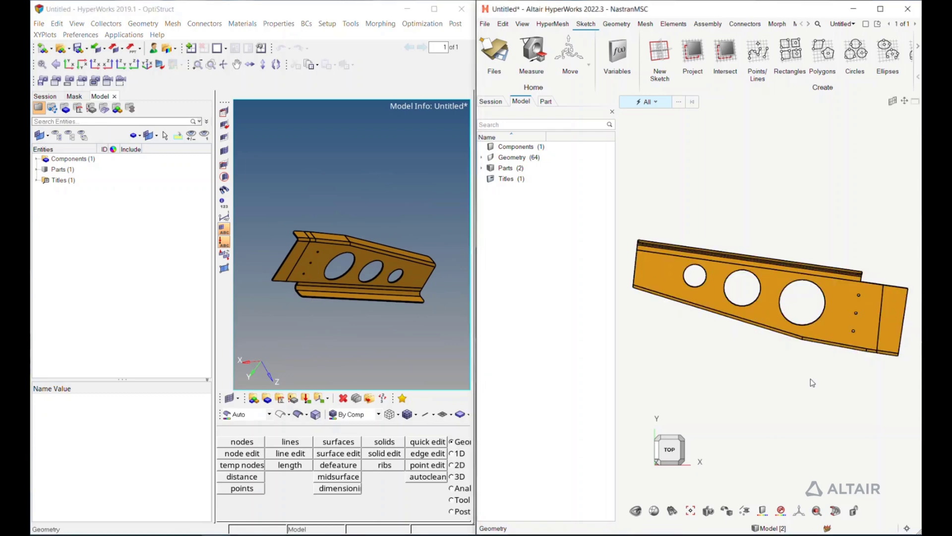
mouse_move(812, 360)
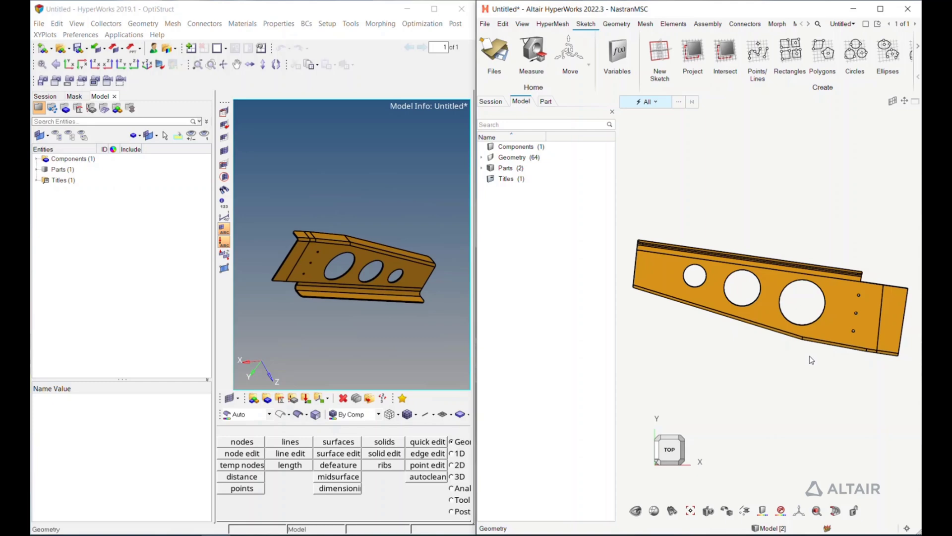
mouse_move(780, 371)
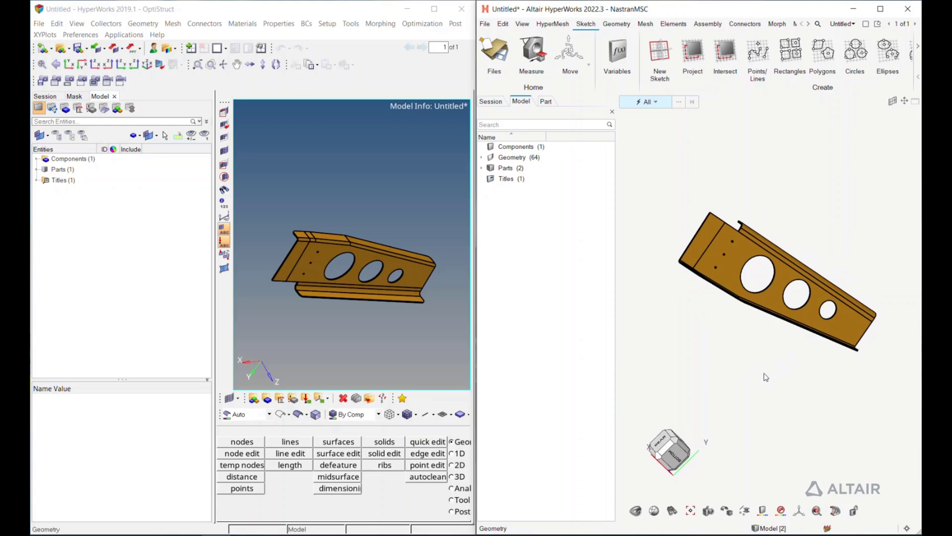
mouse_move(694, 277)
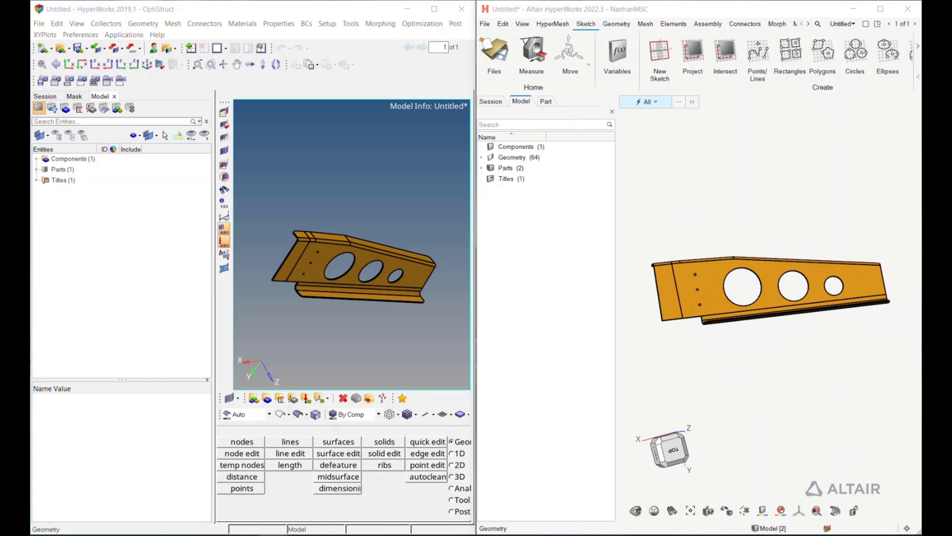
mouse_move(461, 275)
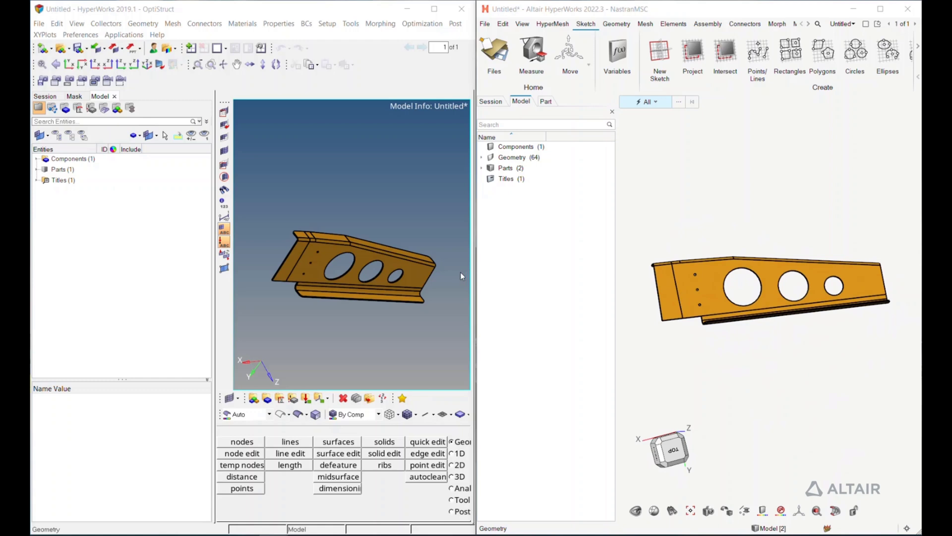